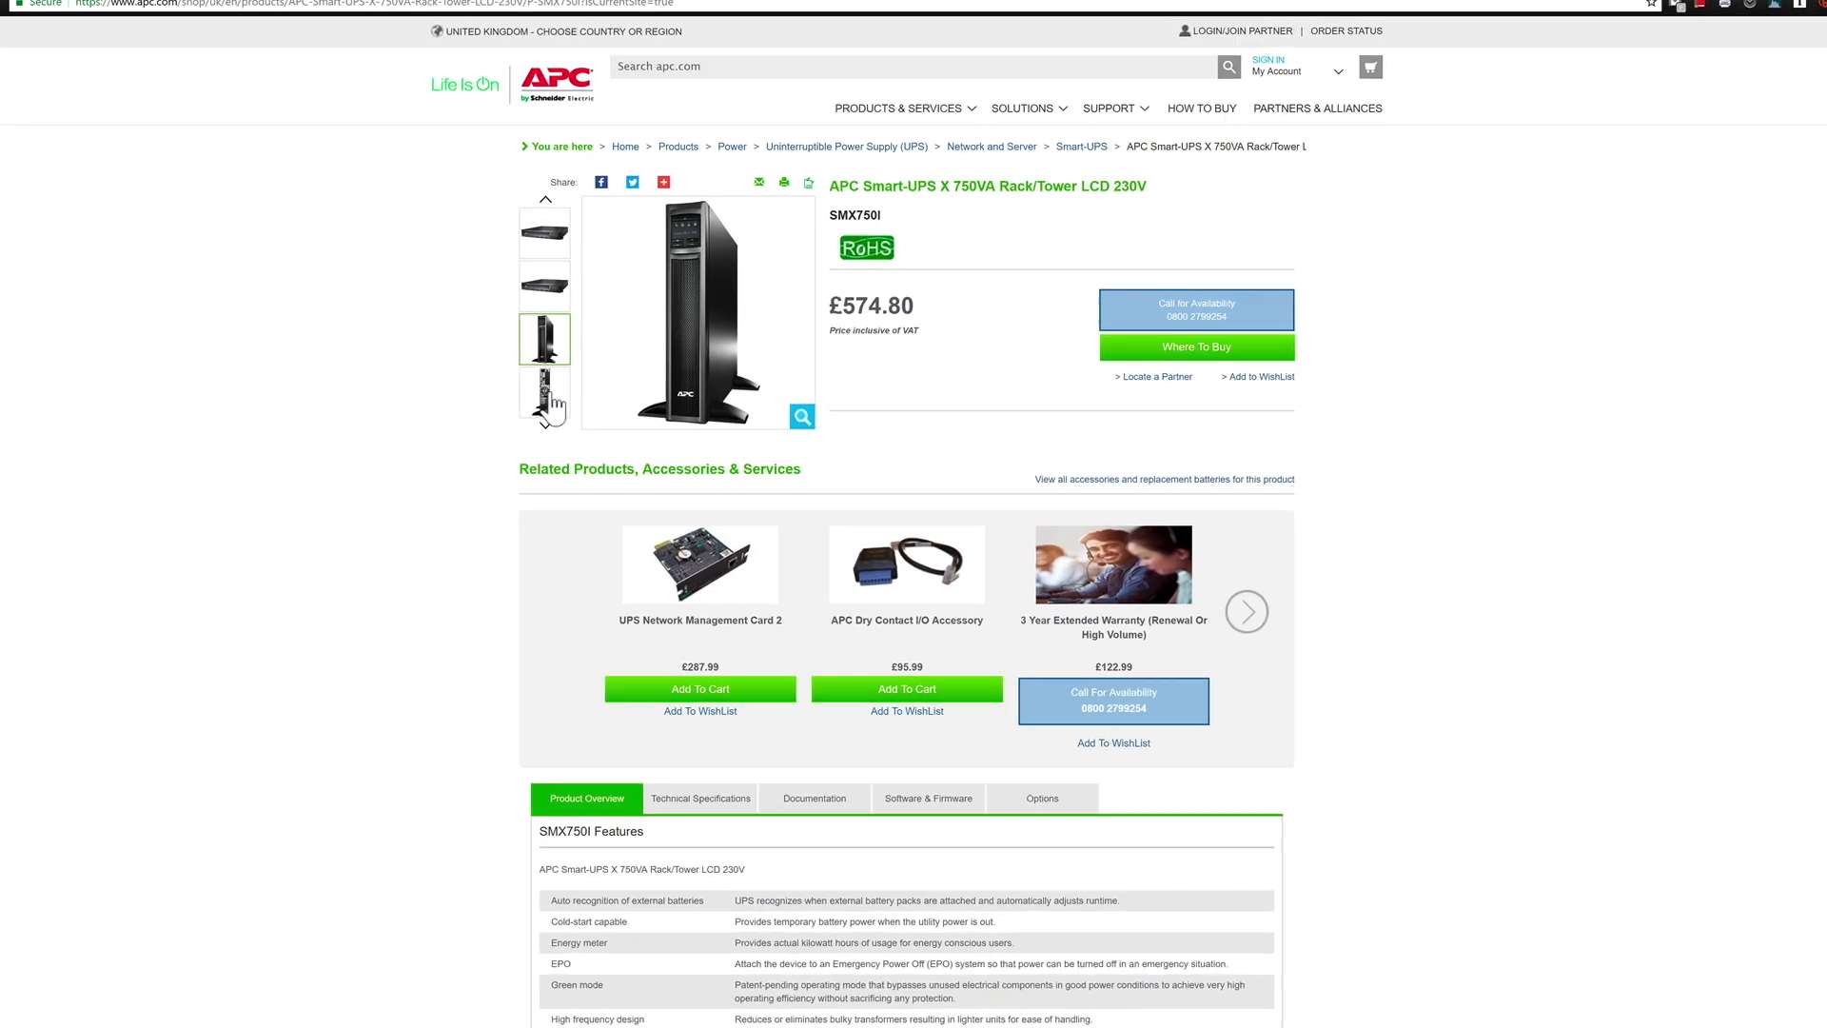
Scroll the SMX750I product page and bring up the rear-view photo of the UPS.
scroll(down, 3)
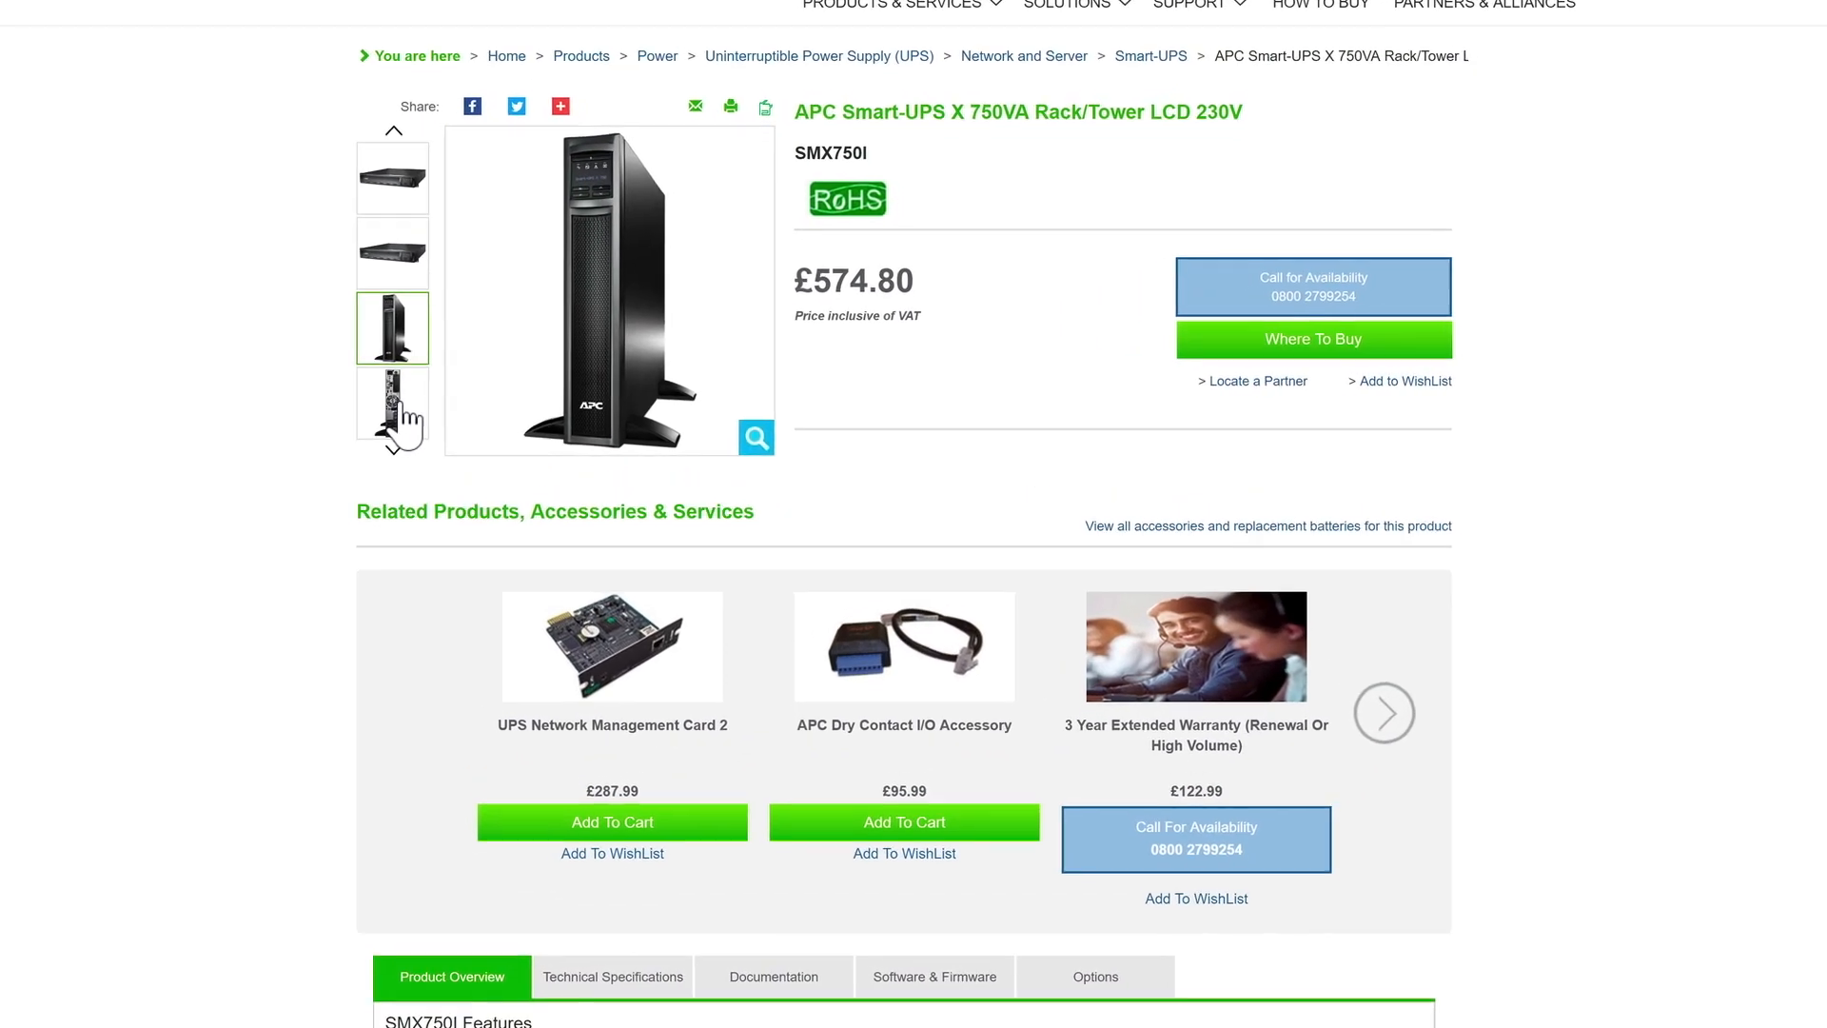
click(391, 408)
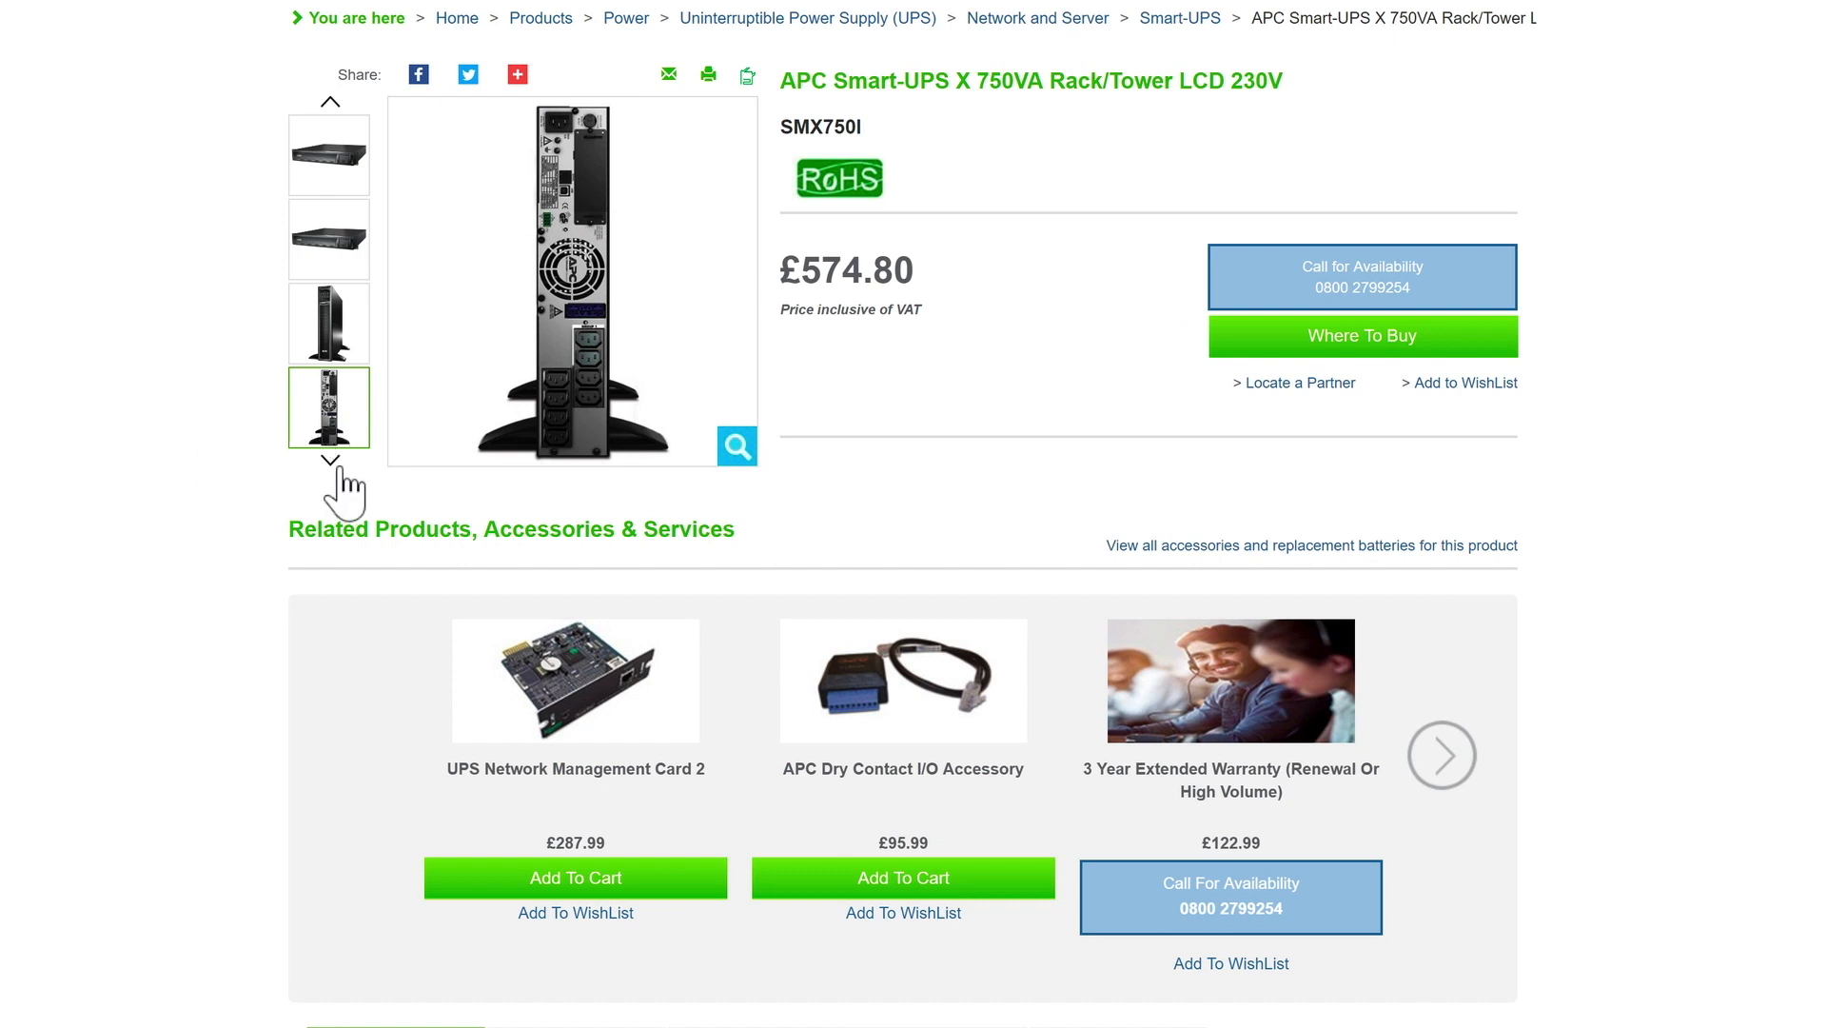
click(330, 462)
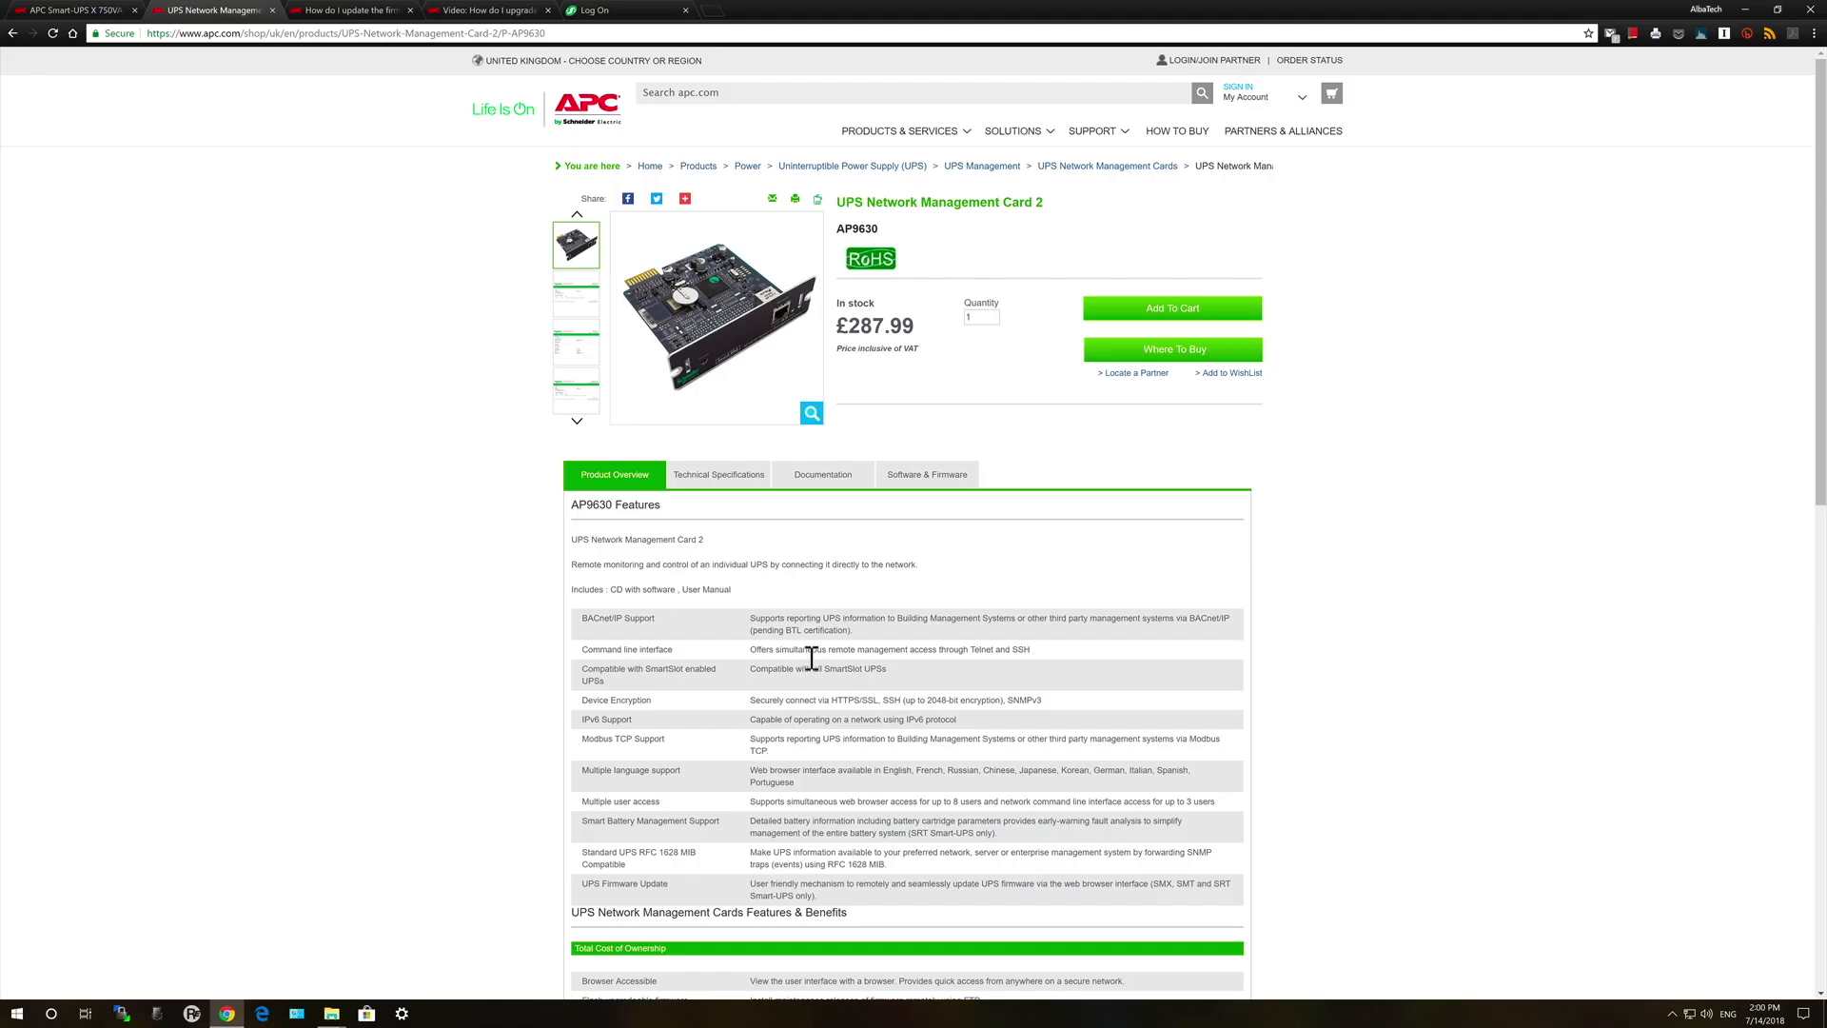
mouse_move(848, 653)
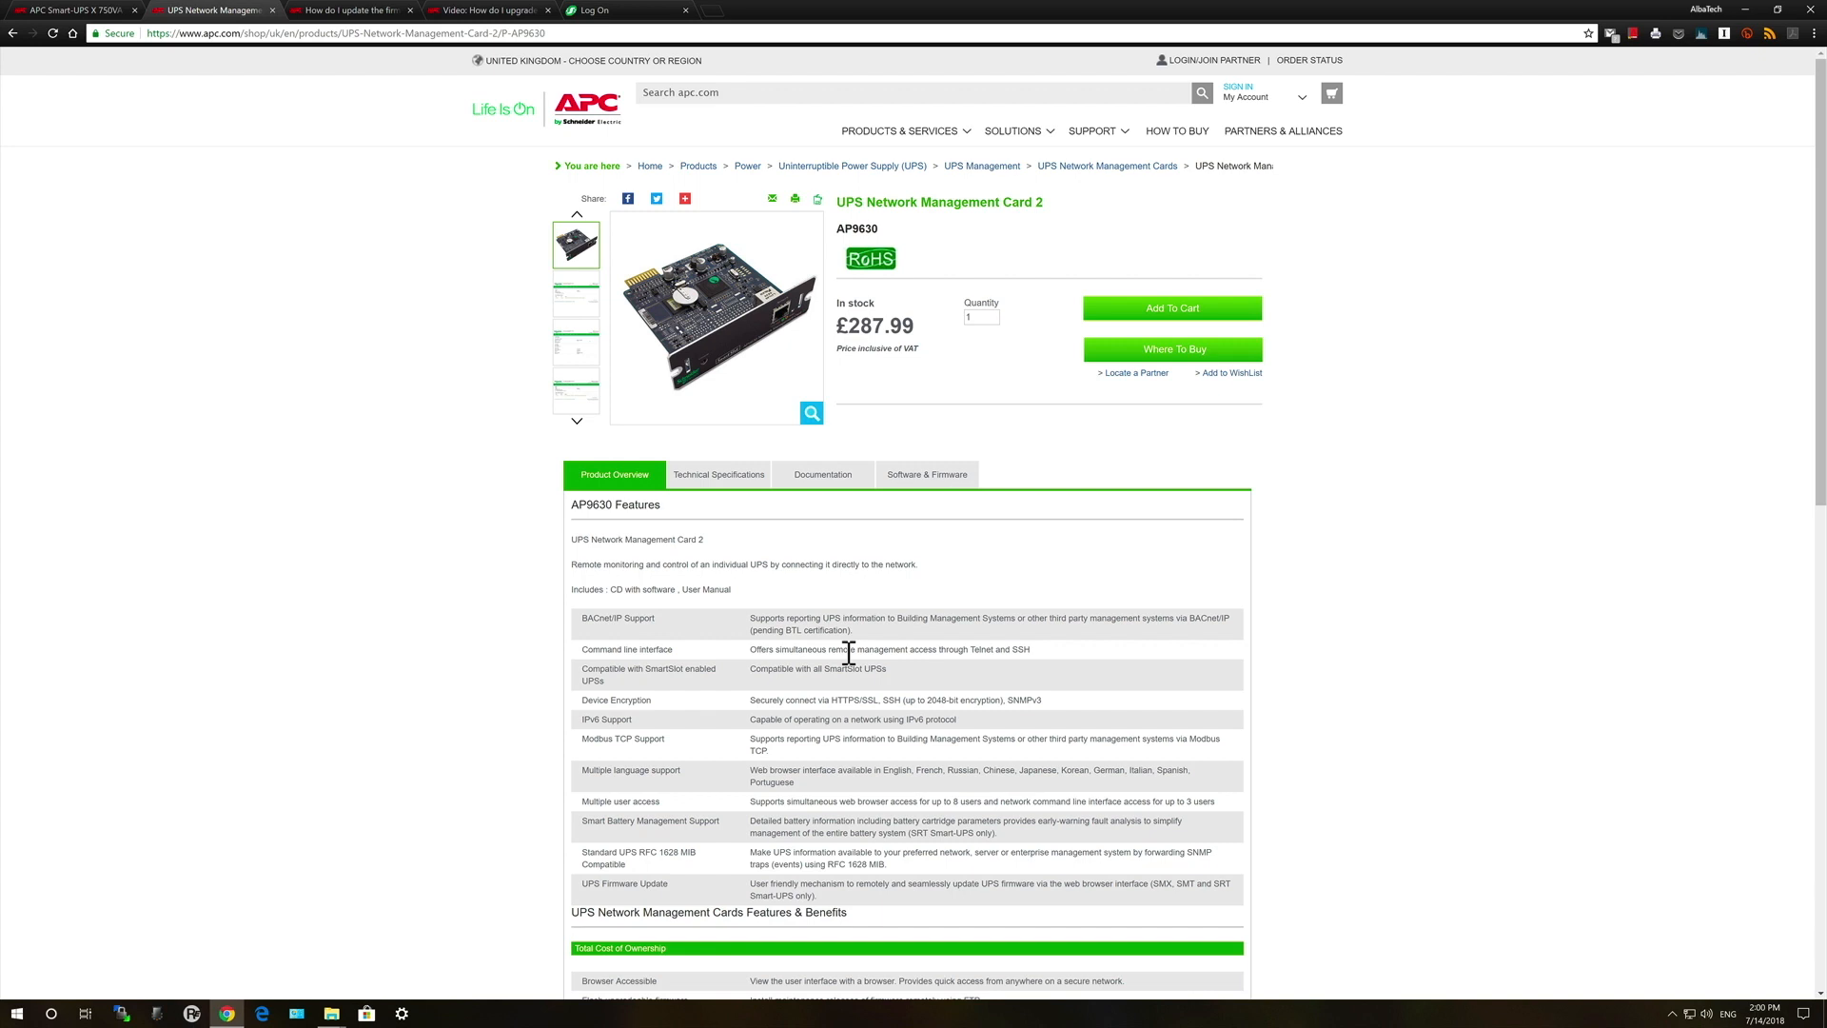
mouse_move(893, 668)
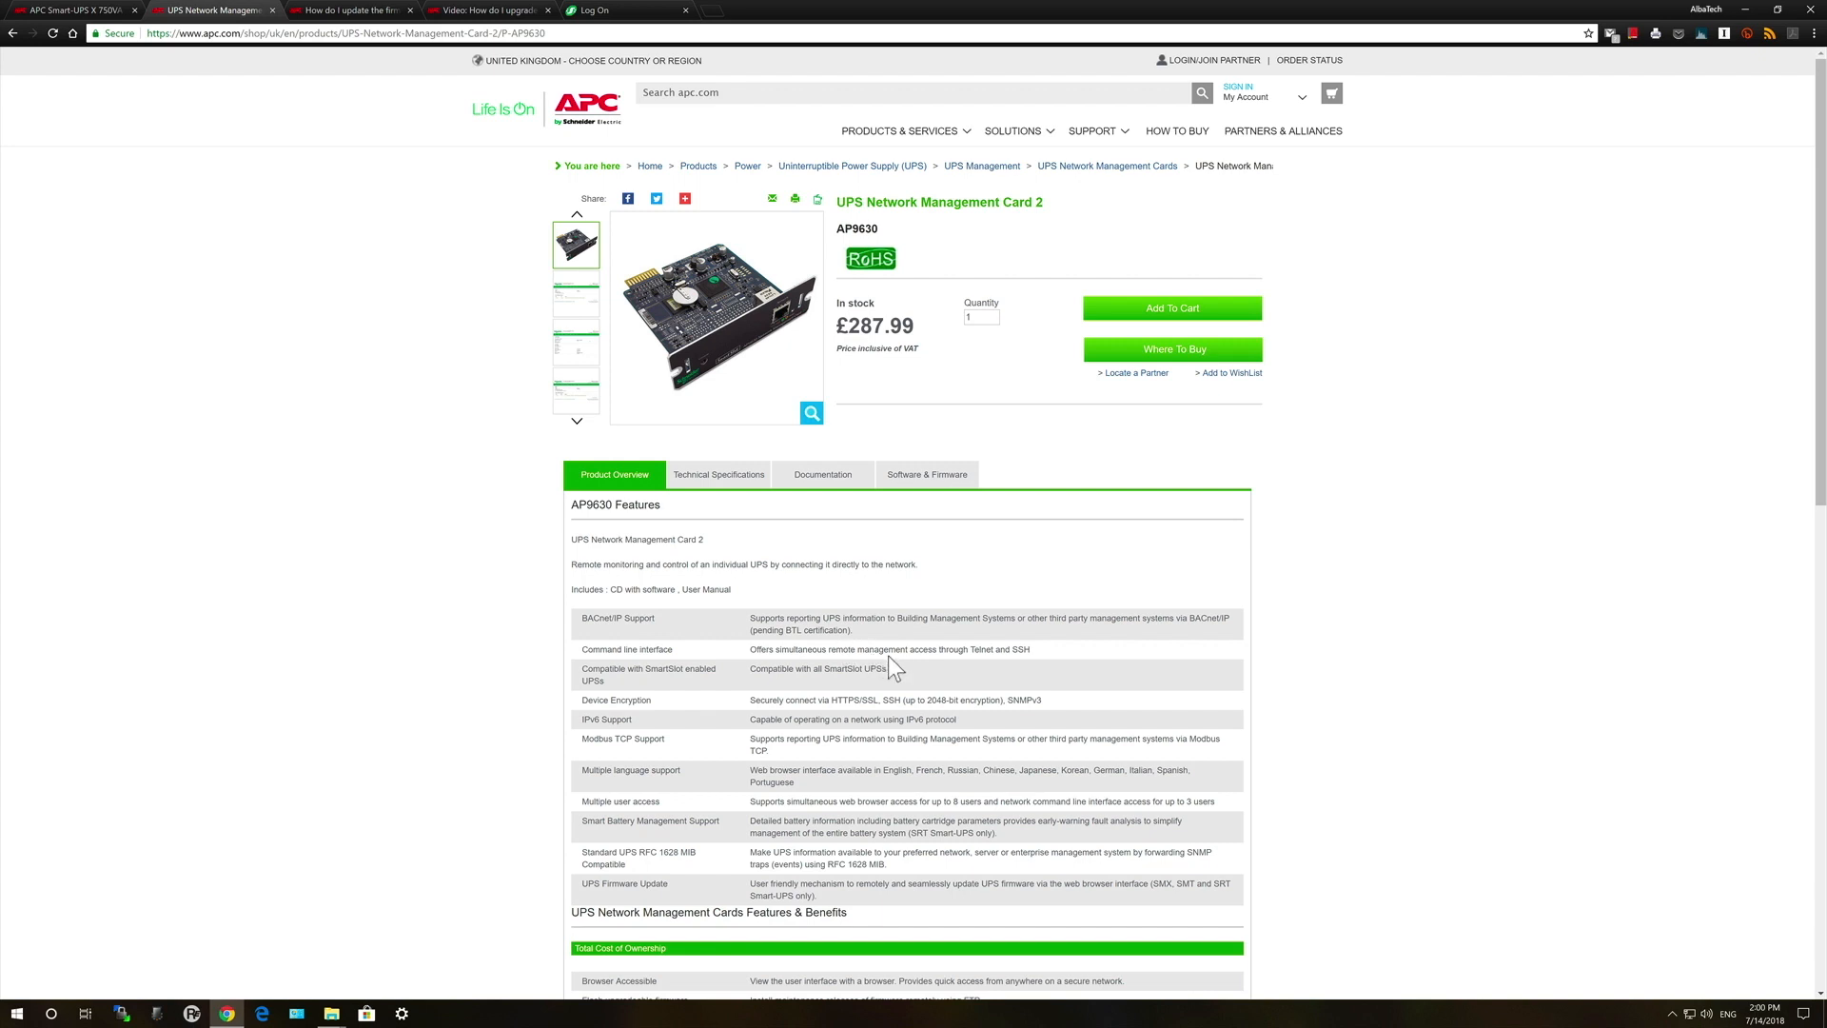
mouse_move(1397, 648)
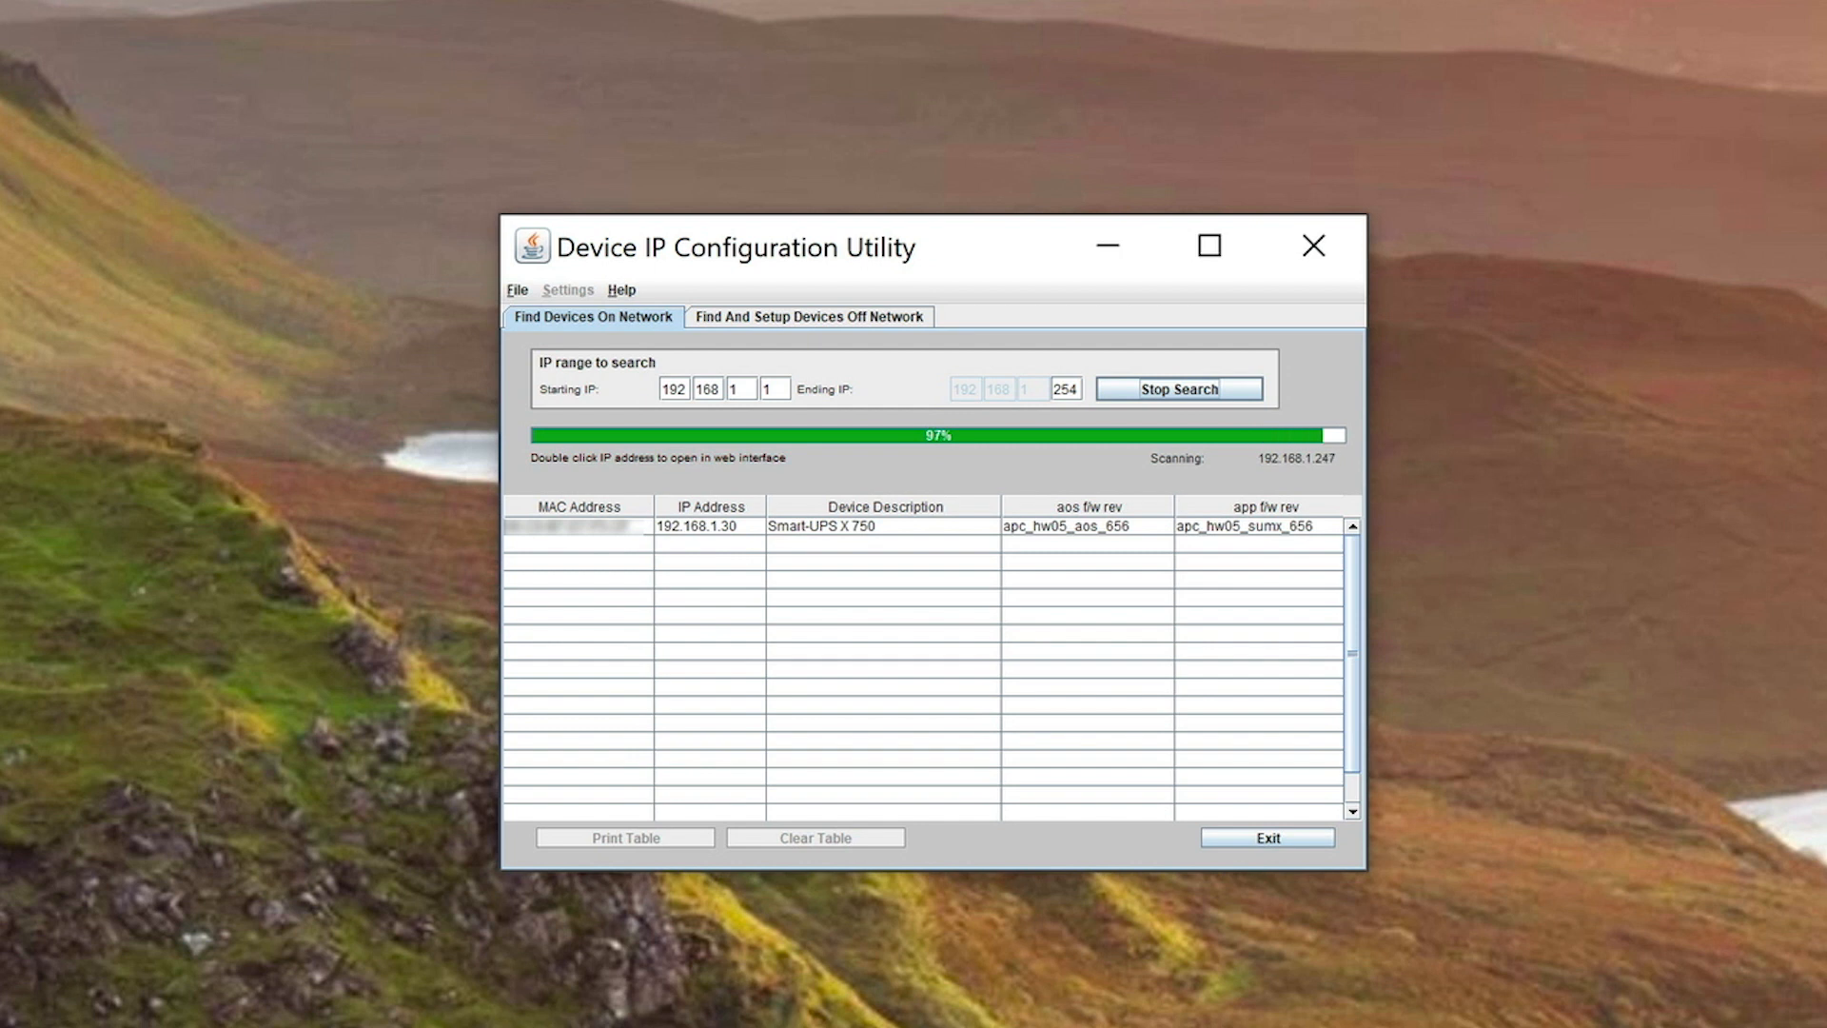
Stop the on-network scan, allow Java through the firewall, and stop the off-network search.
click(1177, 389)
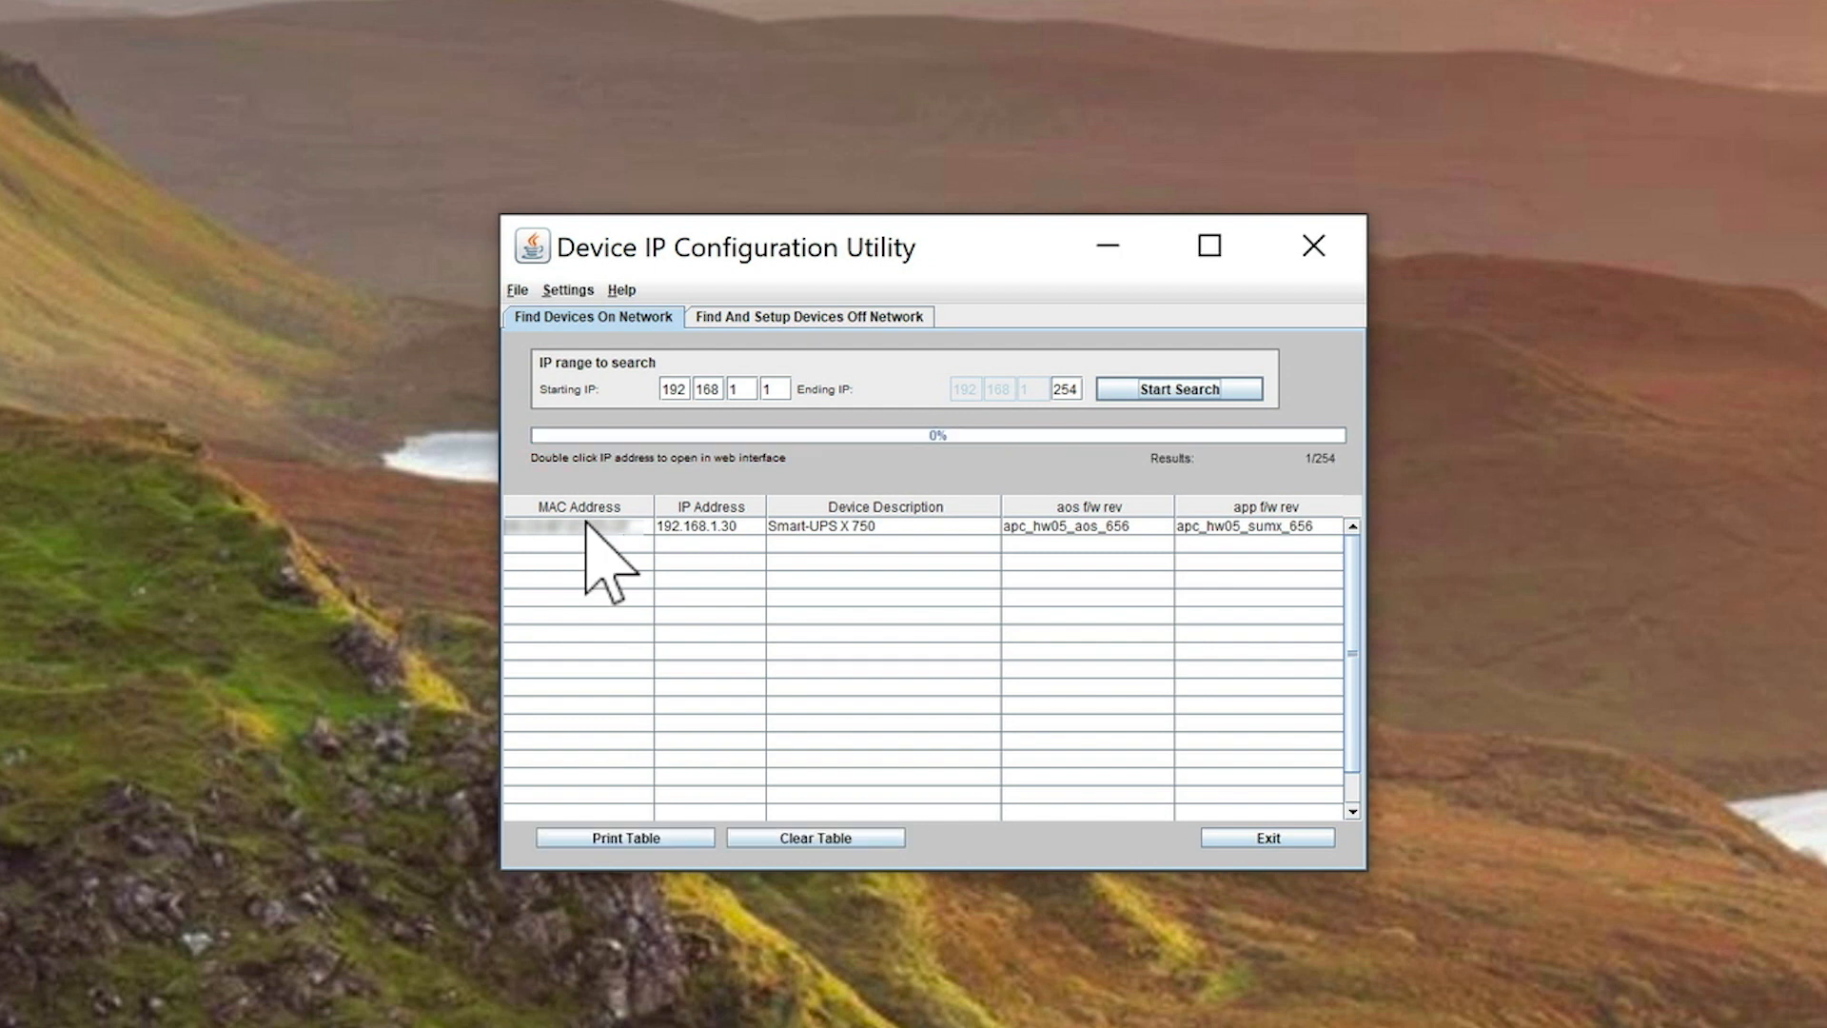
click(1178, 389)
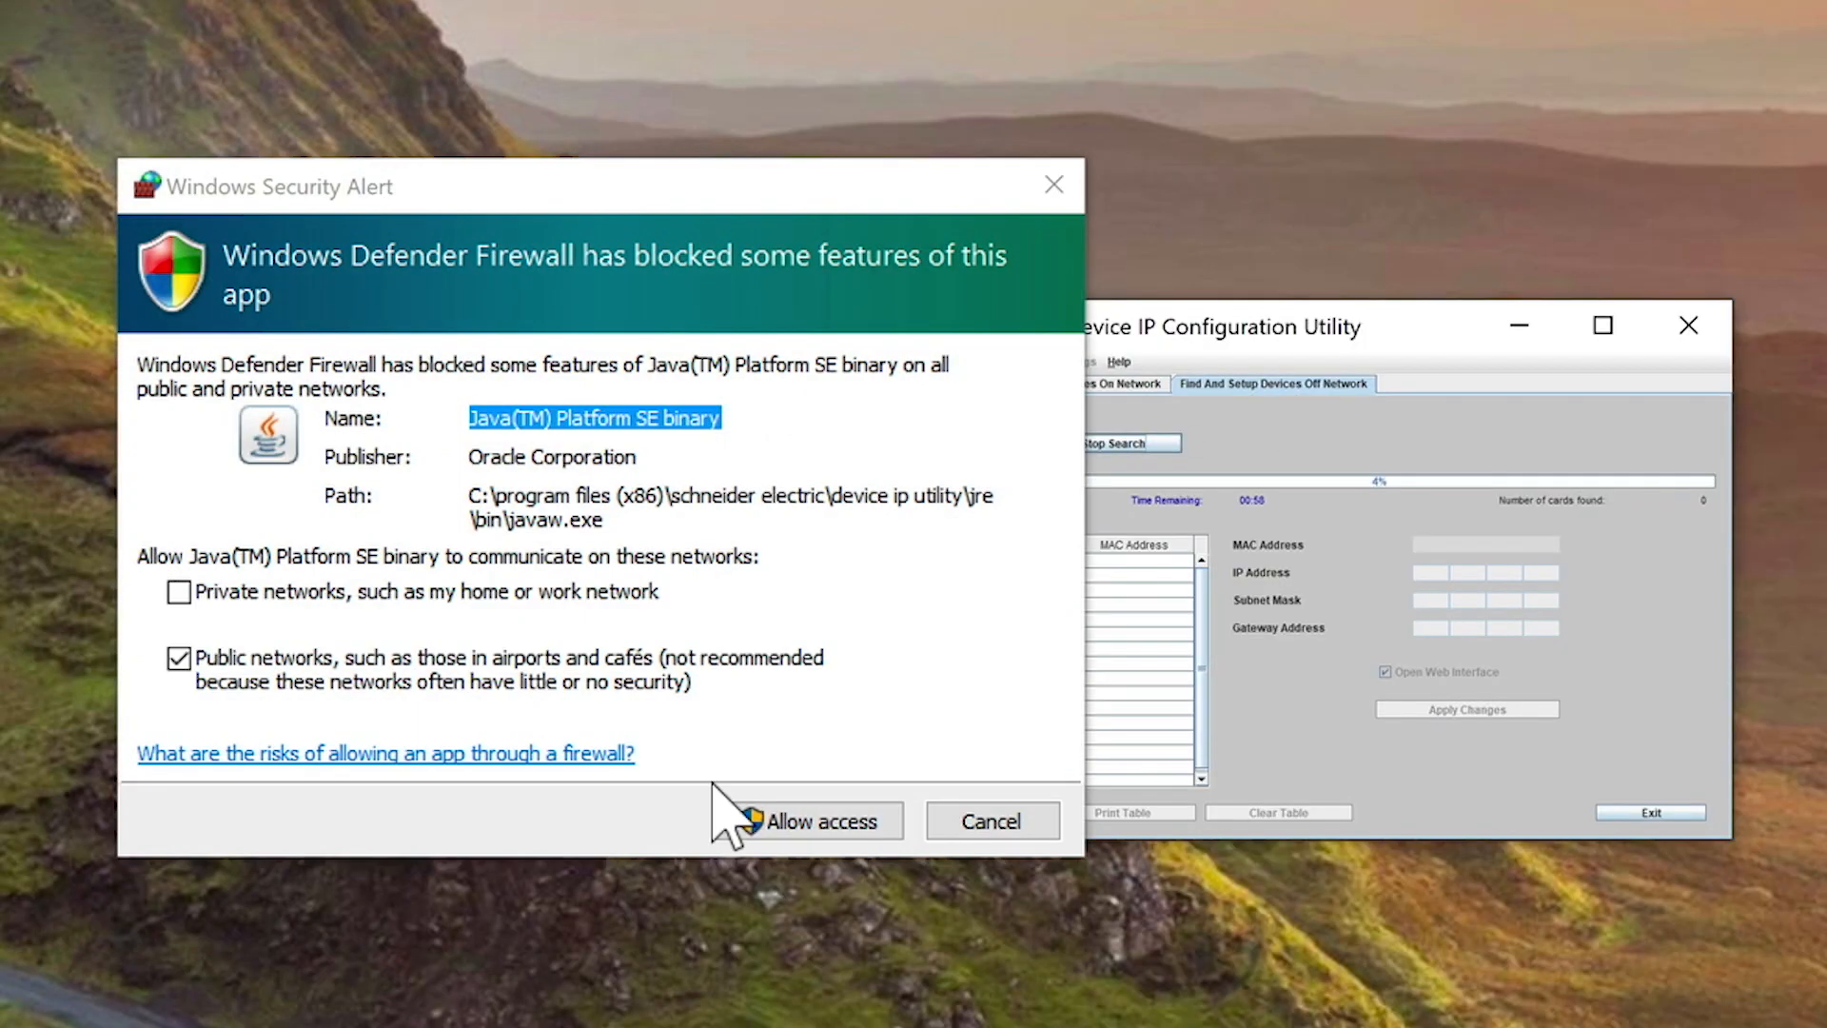
click(820, 820)
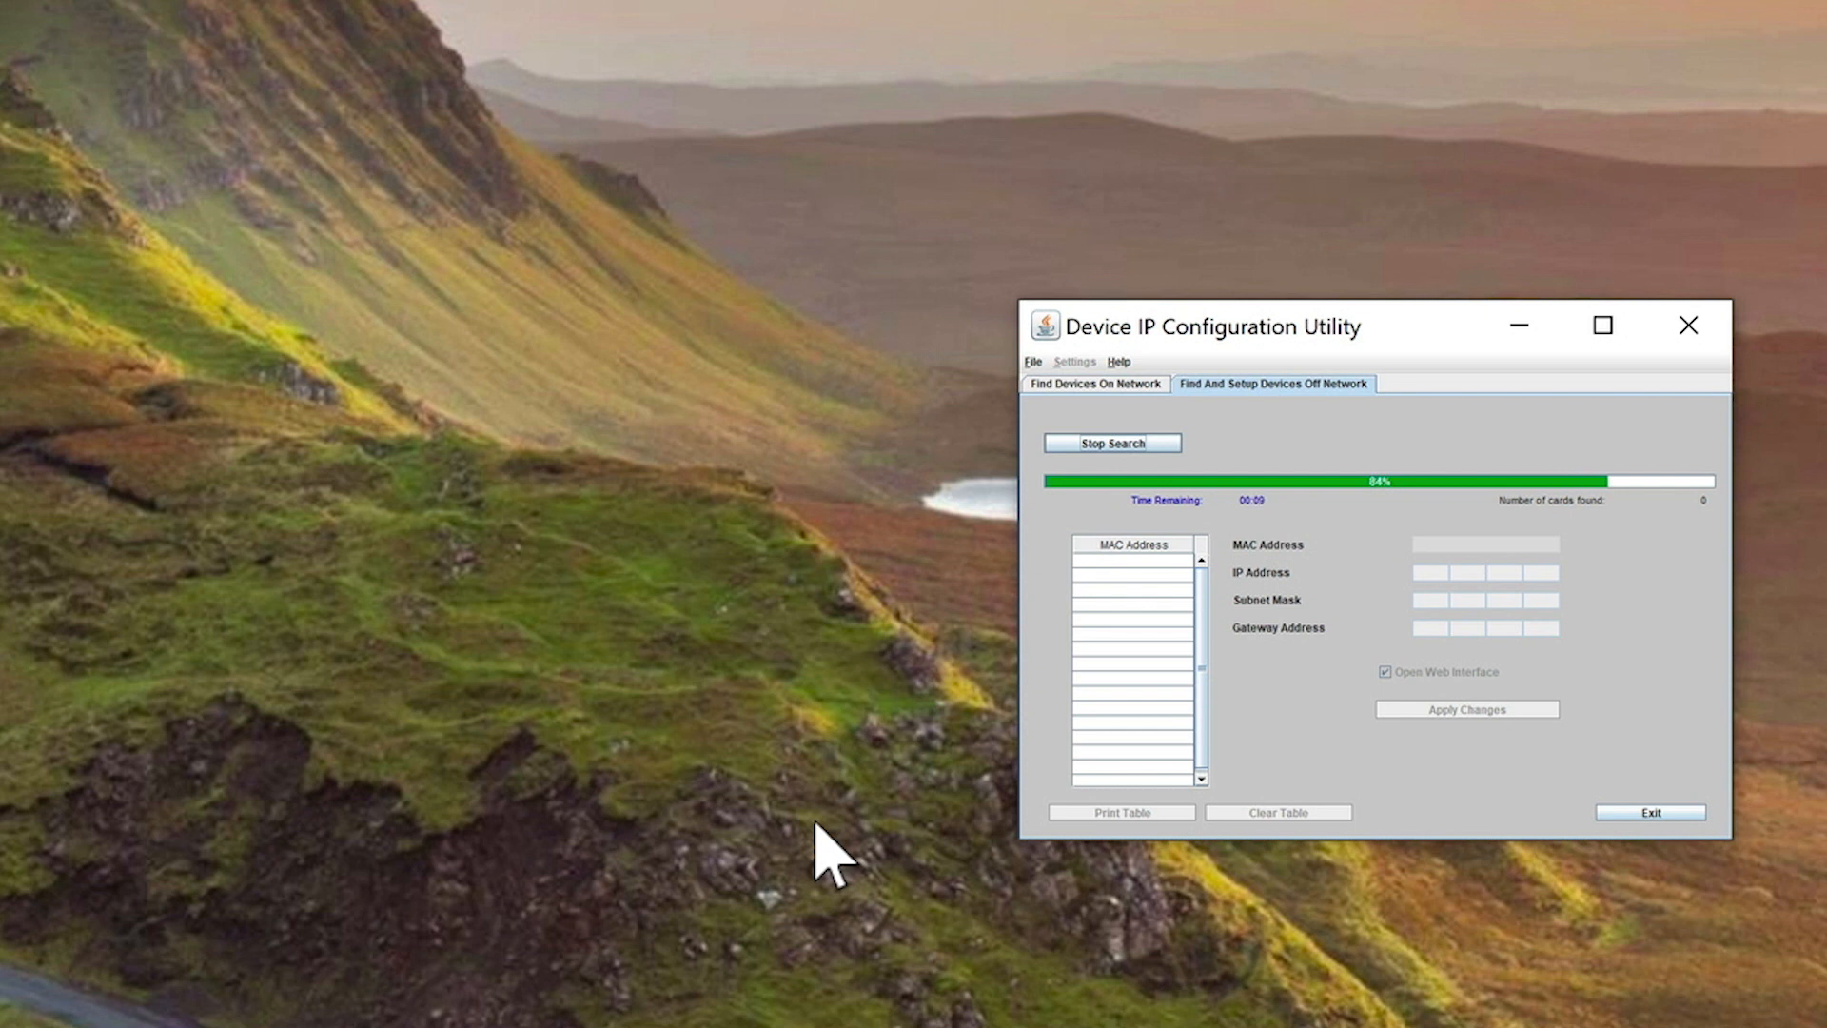
click(1110, 442)
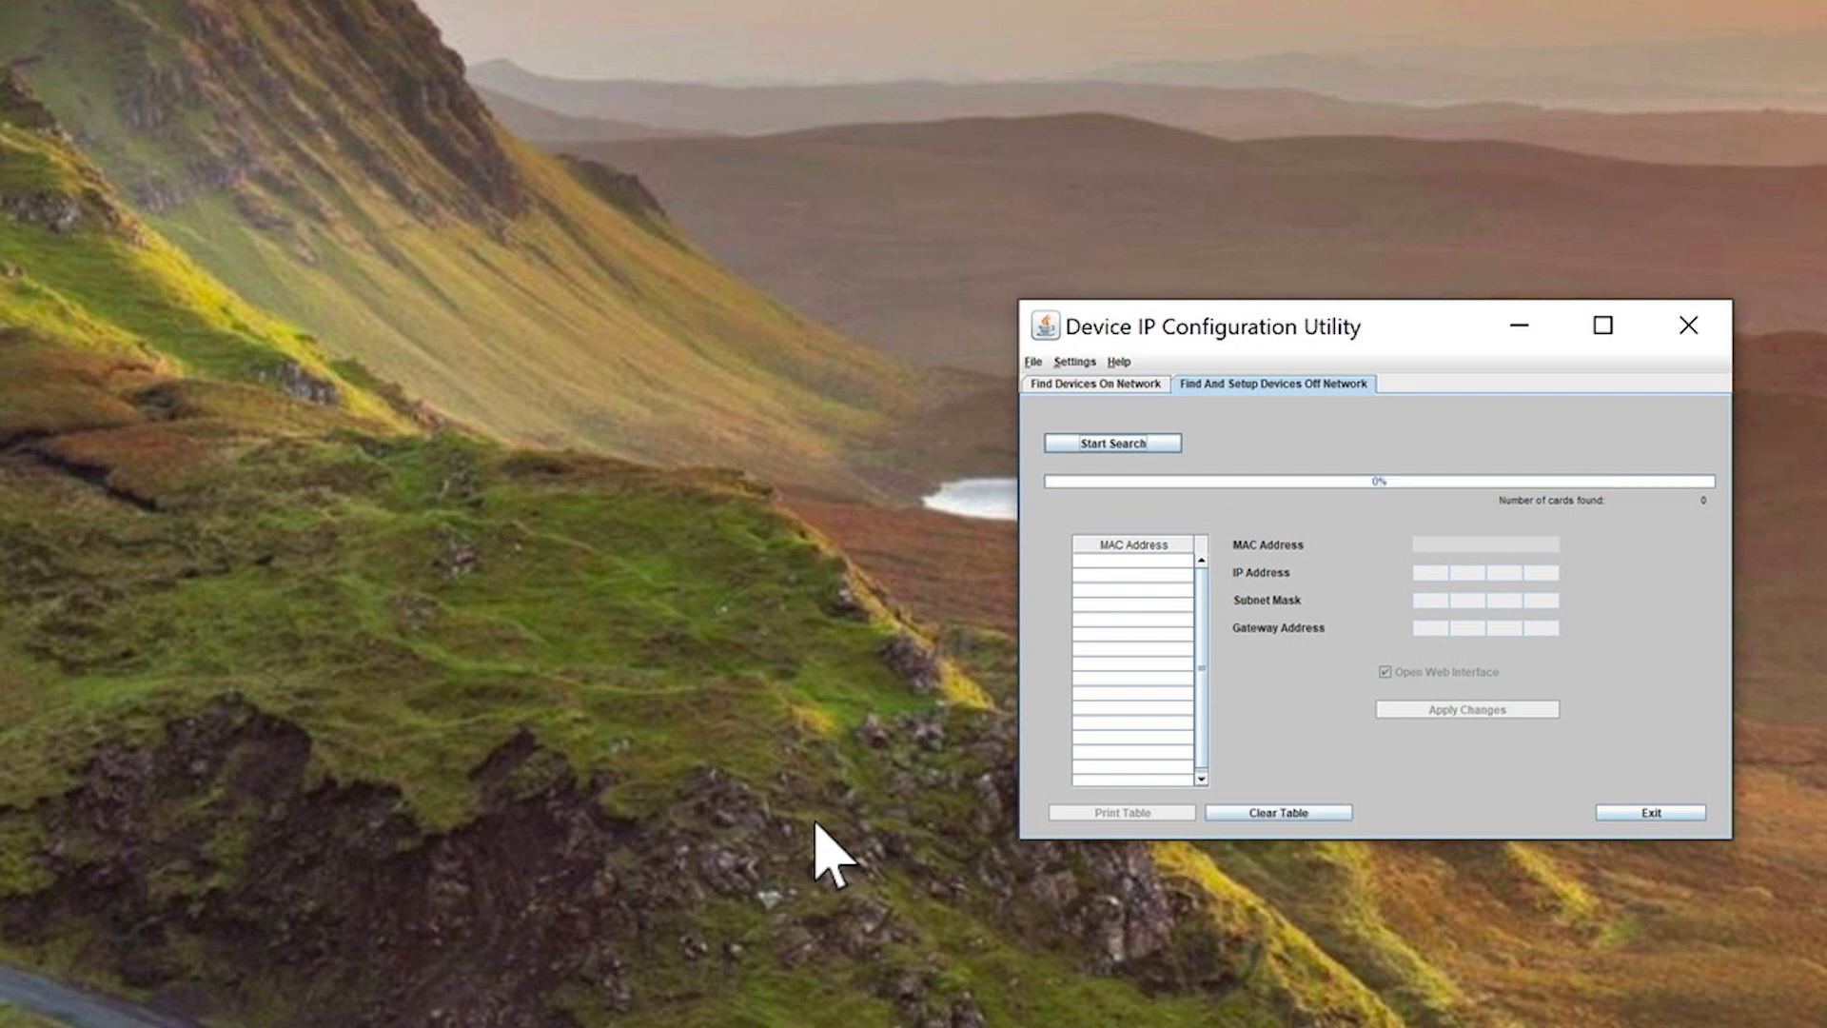
mouse_move(1241, 524)
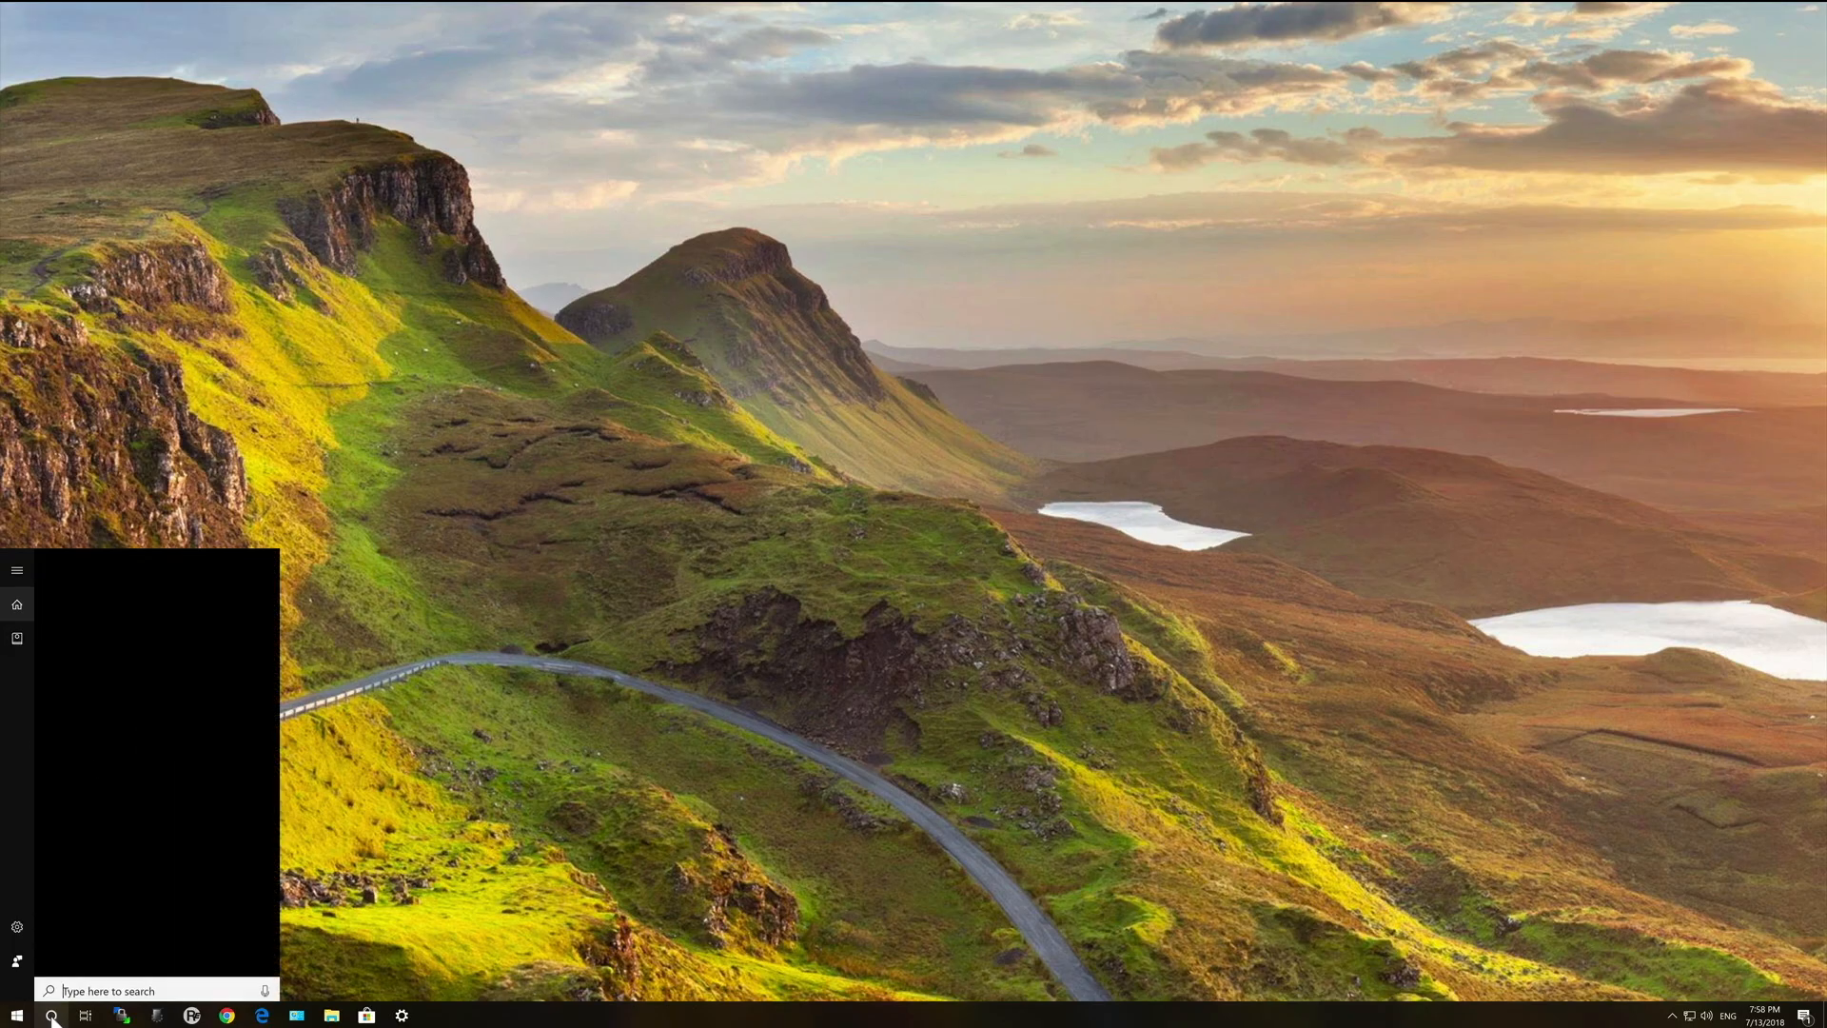
Open Command Prompt, telnet to the card at 192.168.1.30 and log in.
text(cmd)
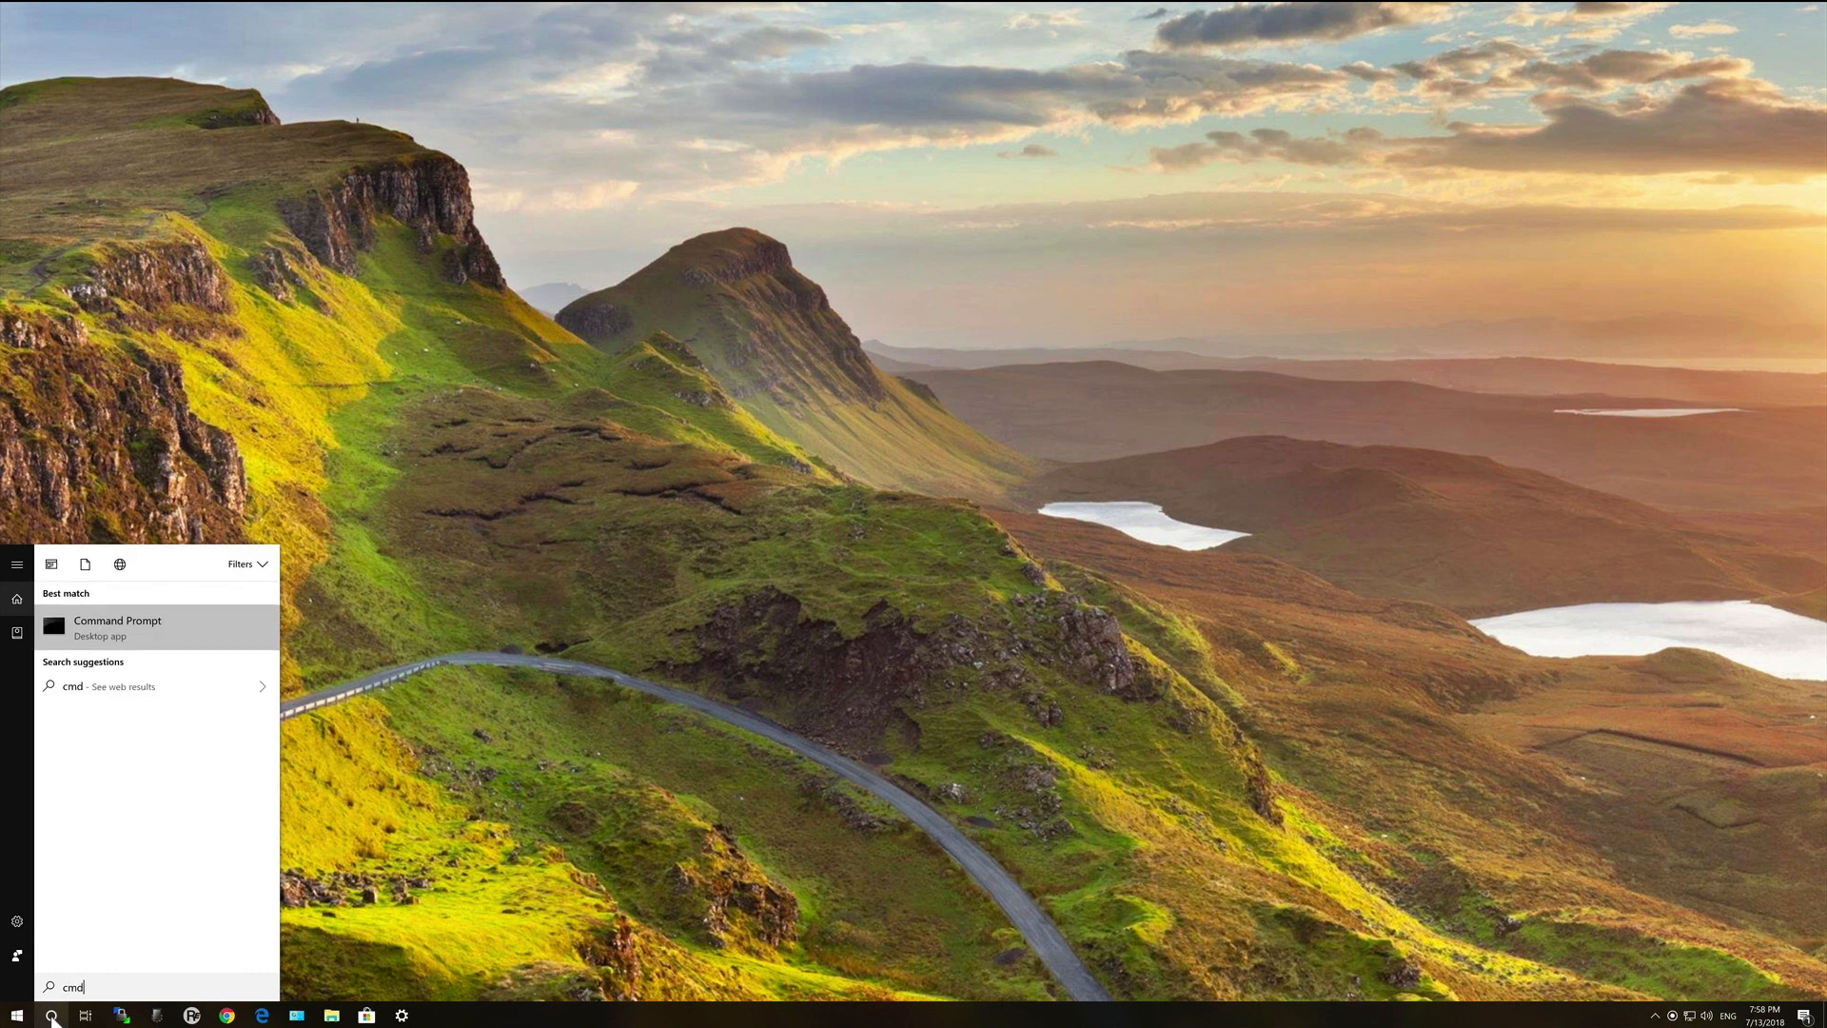
click(116, 627)
text(te)
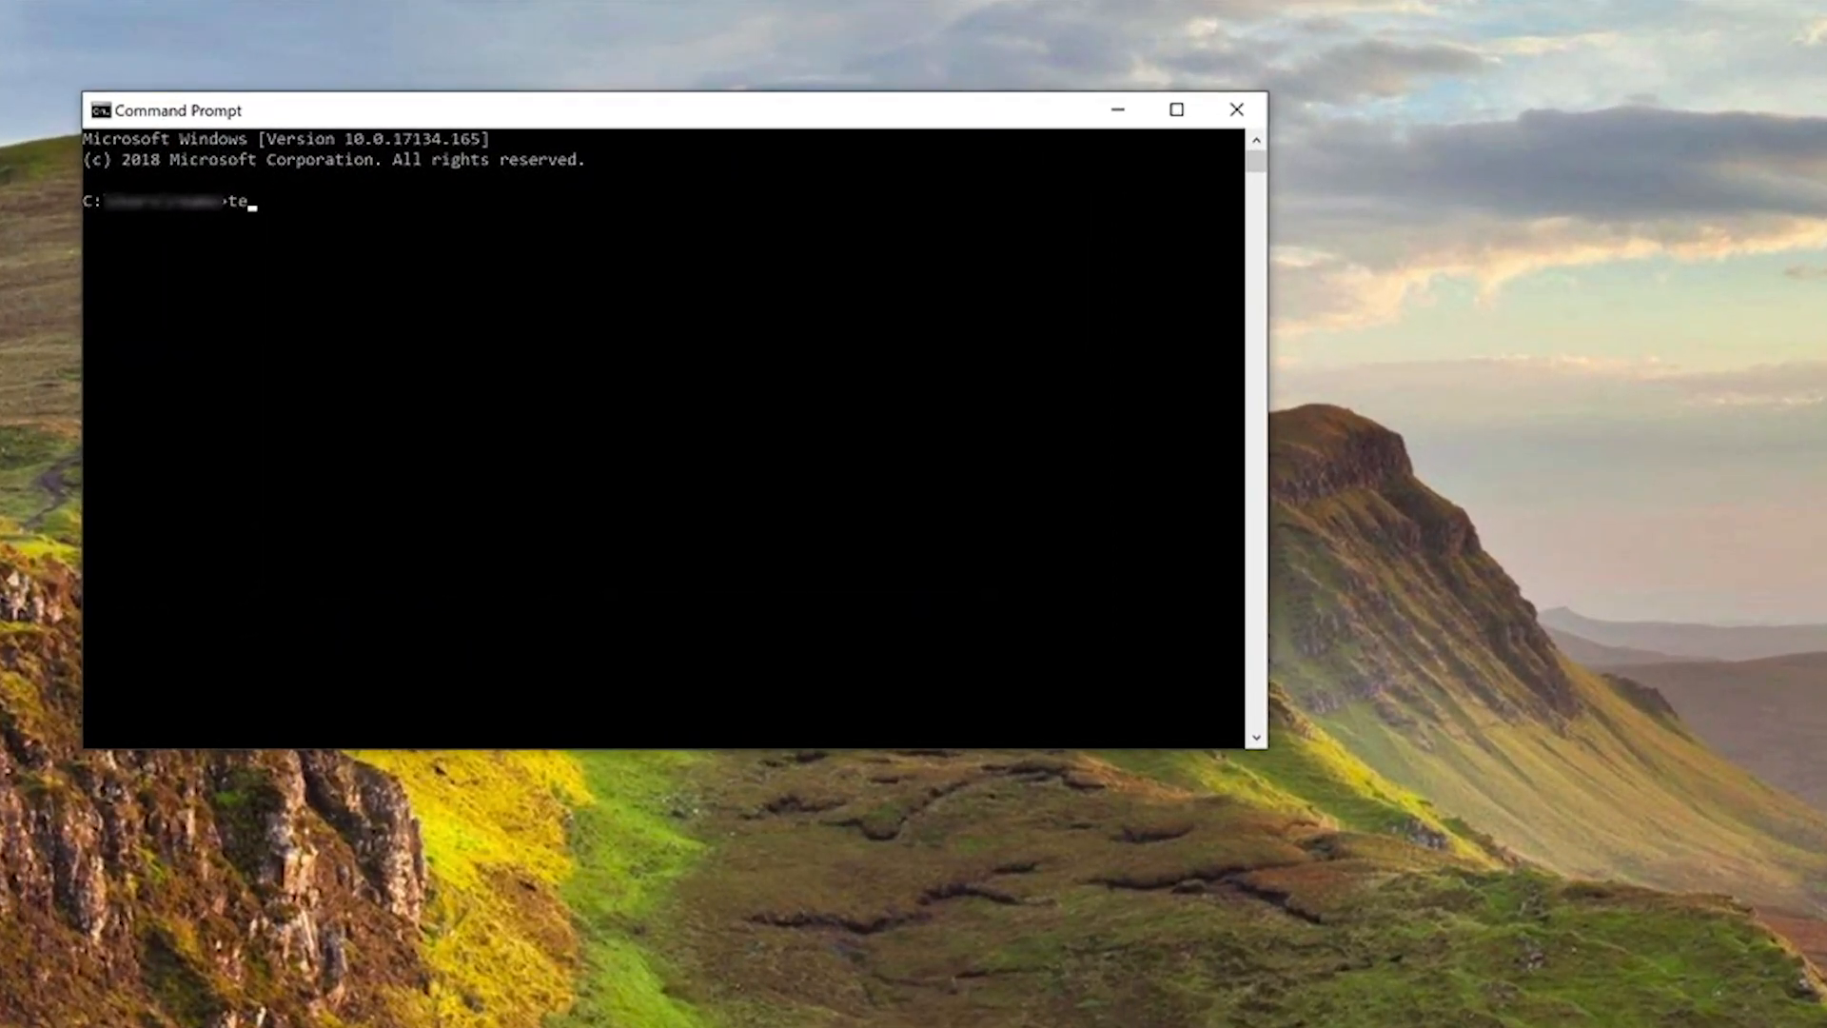
text(lnet 192.1)
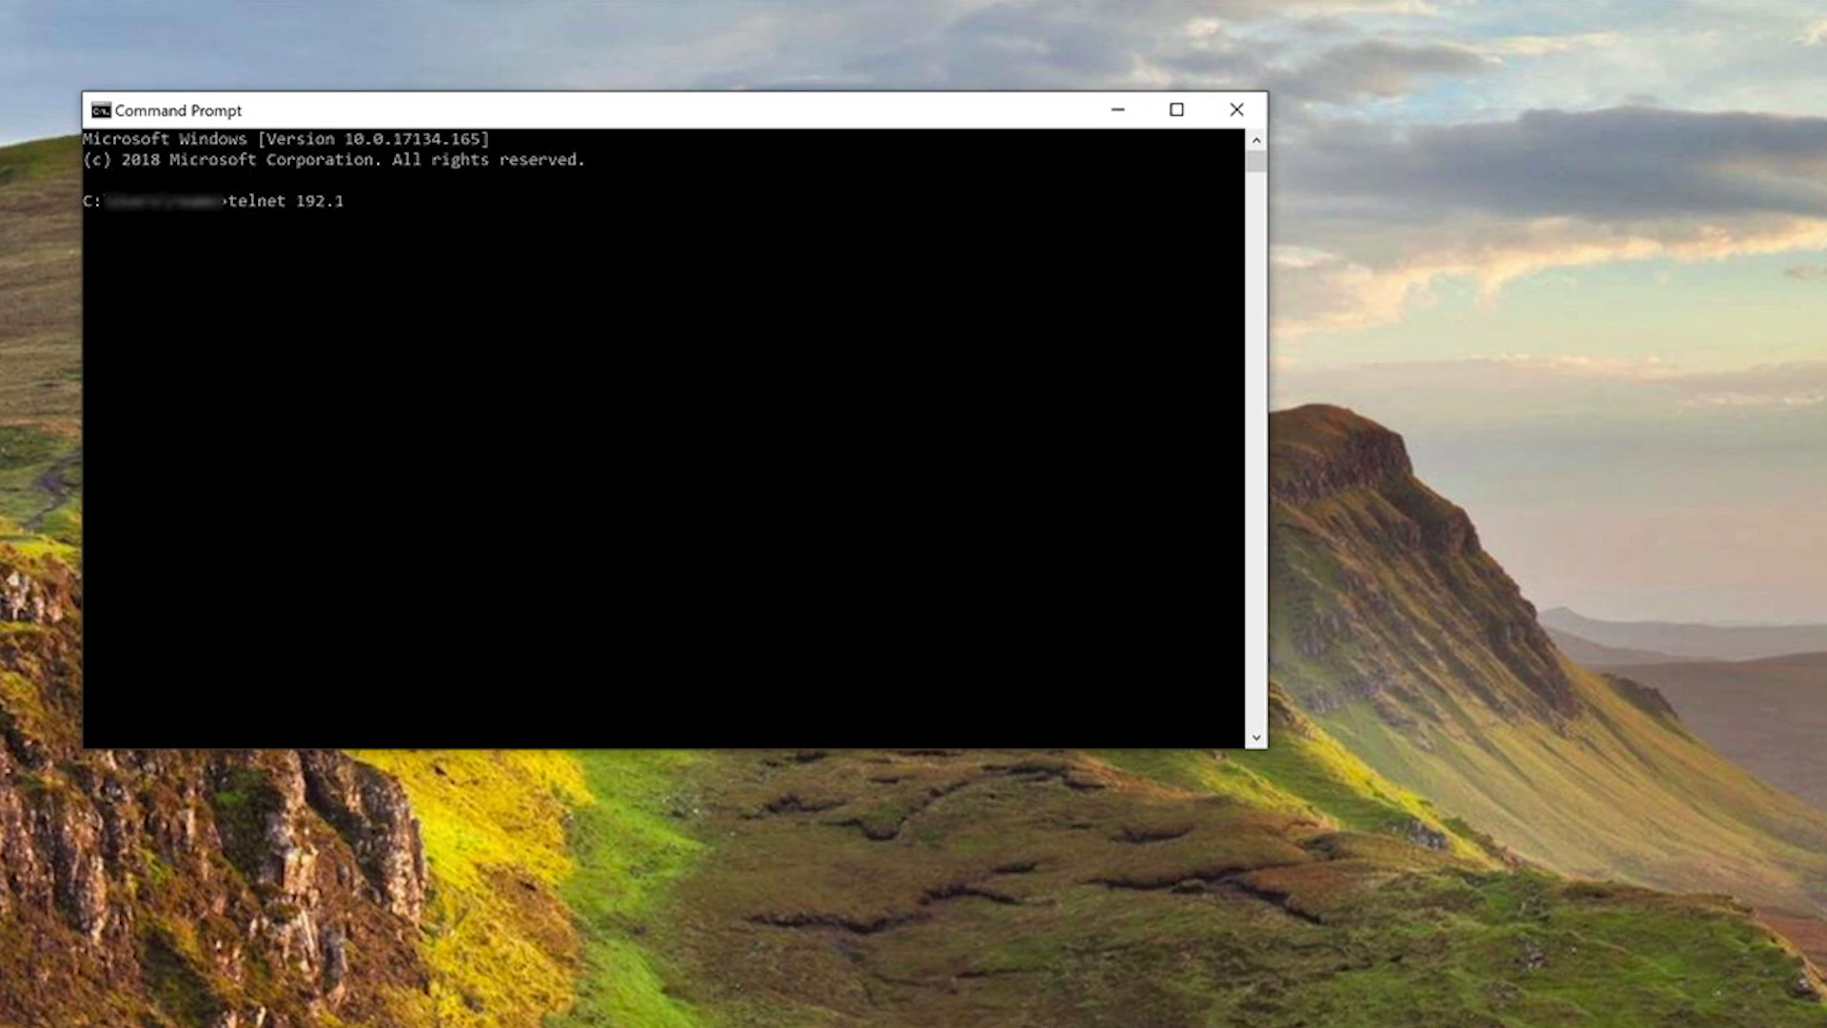
text(68.1.)
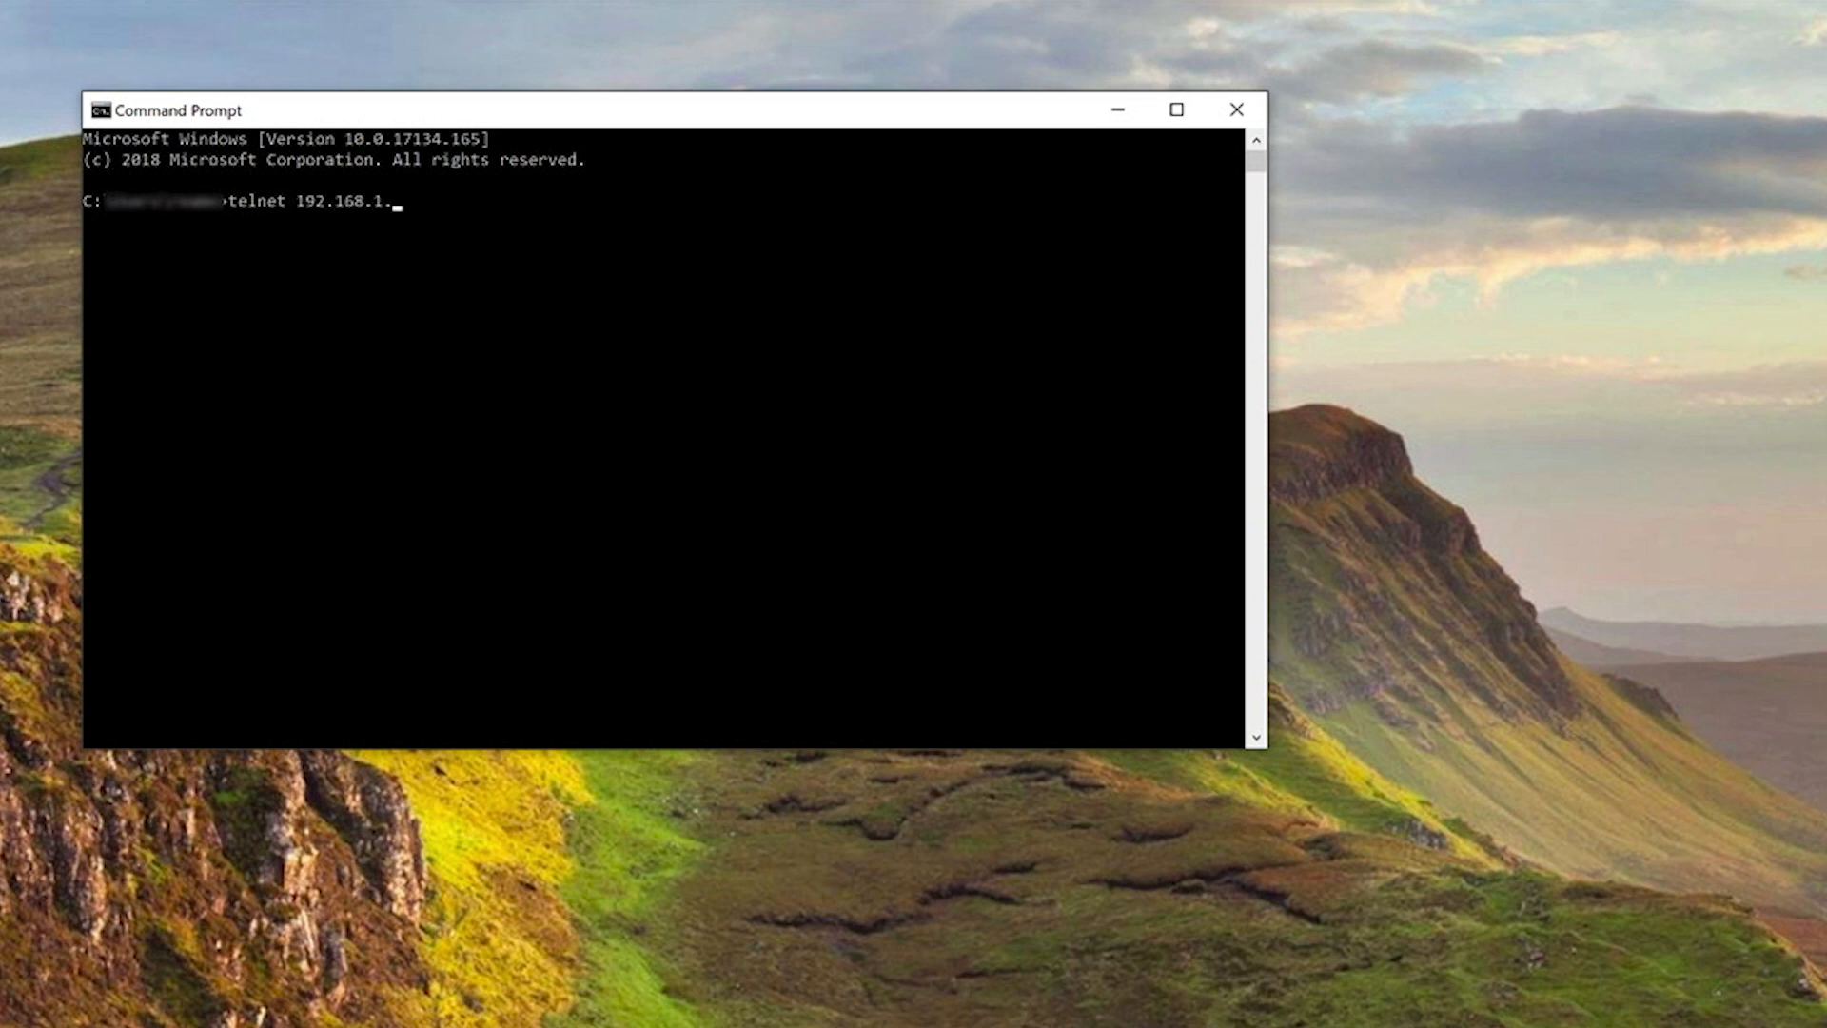
text(30)
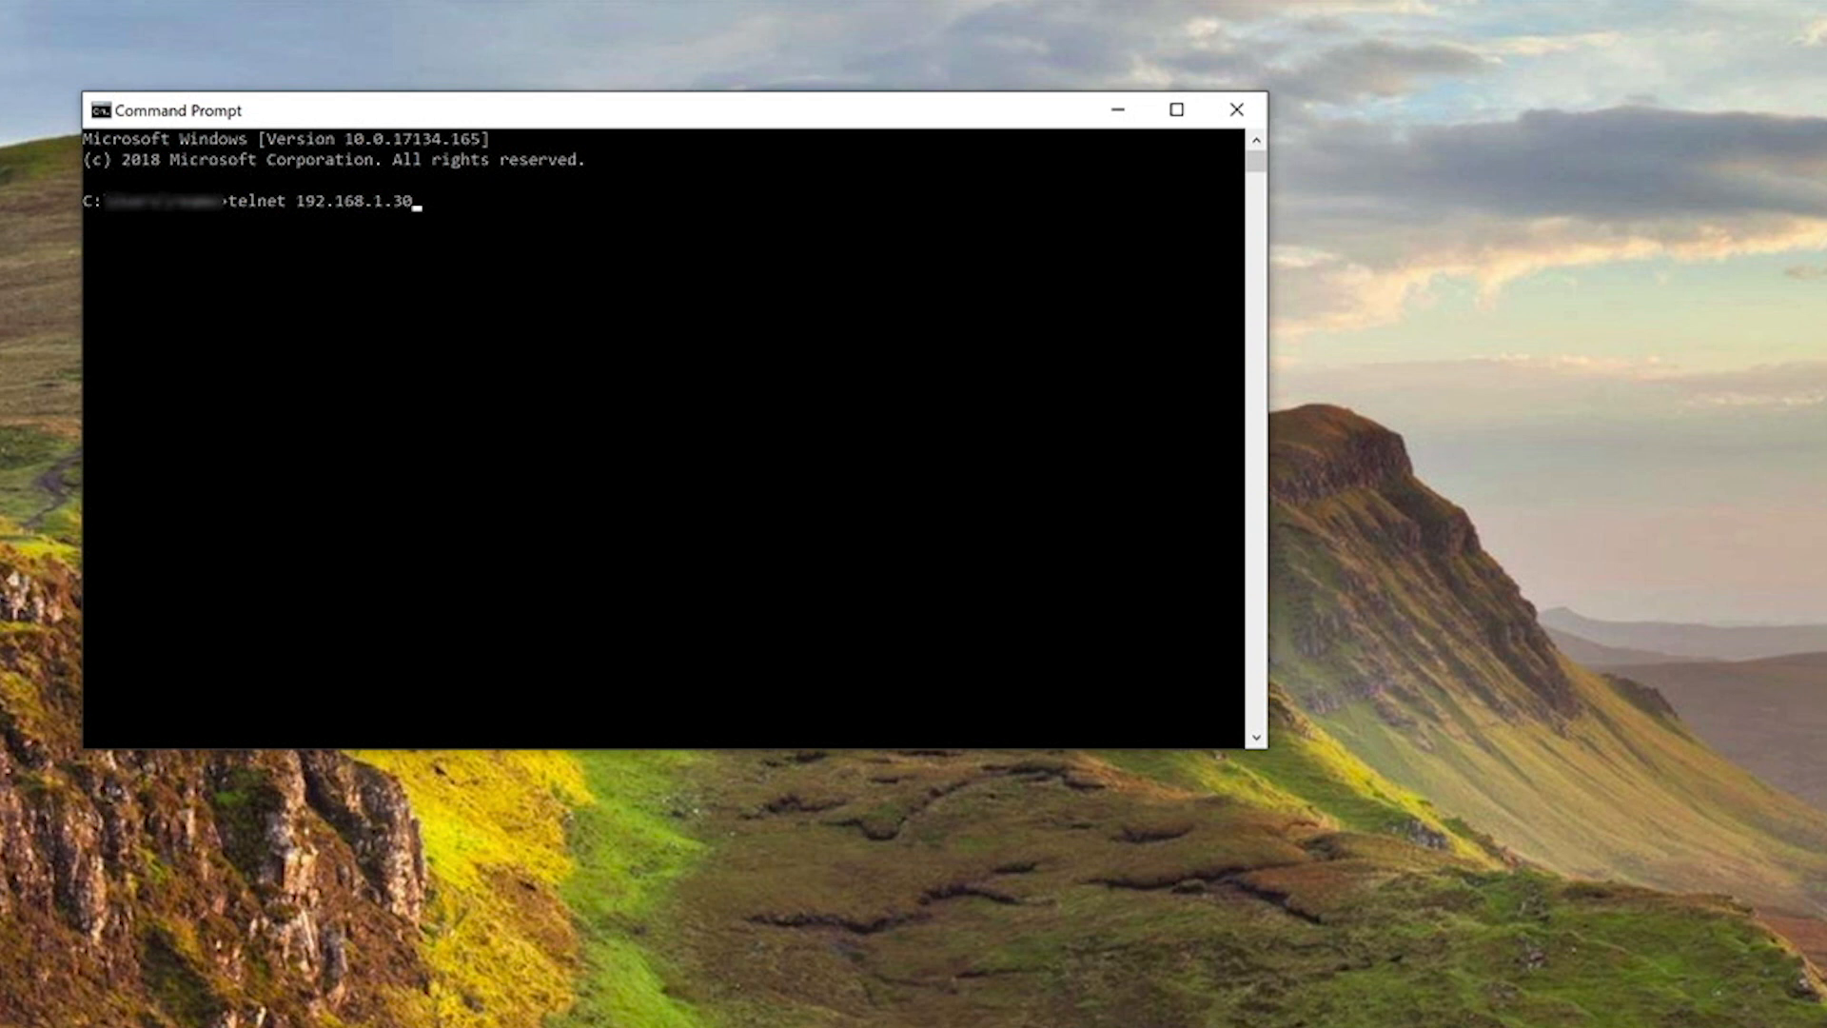
key(Return)
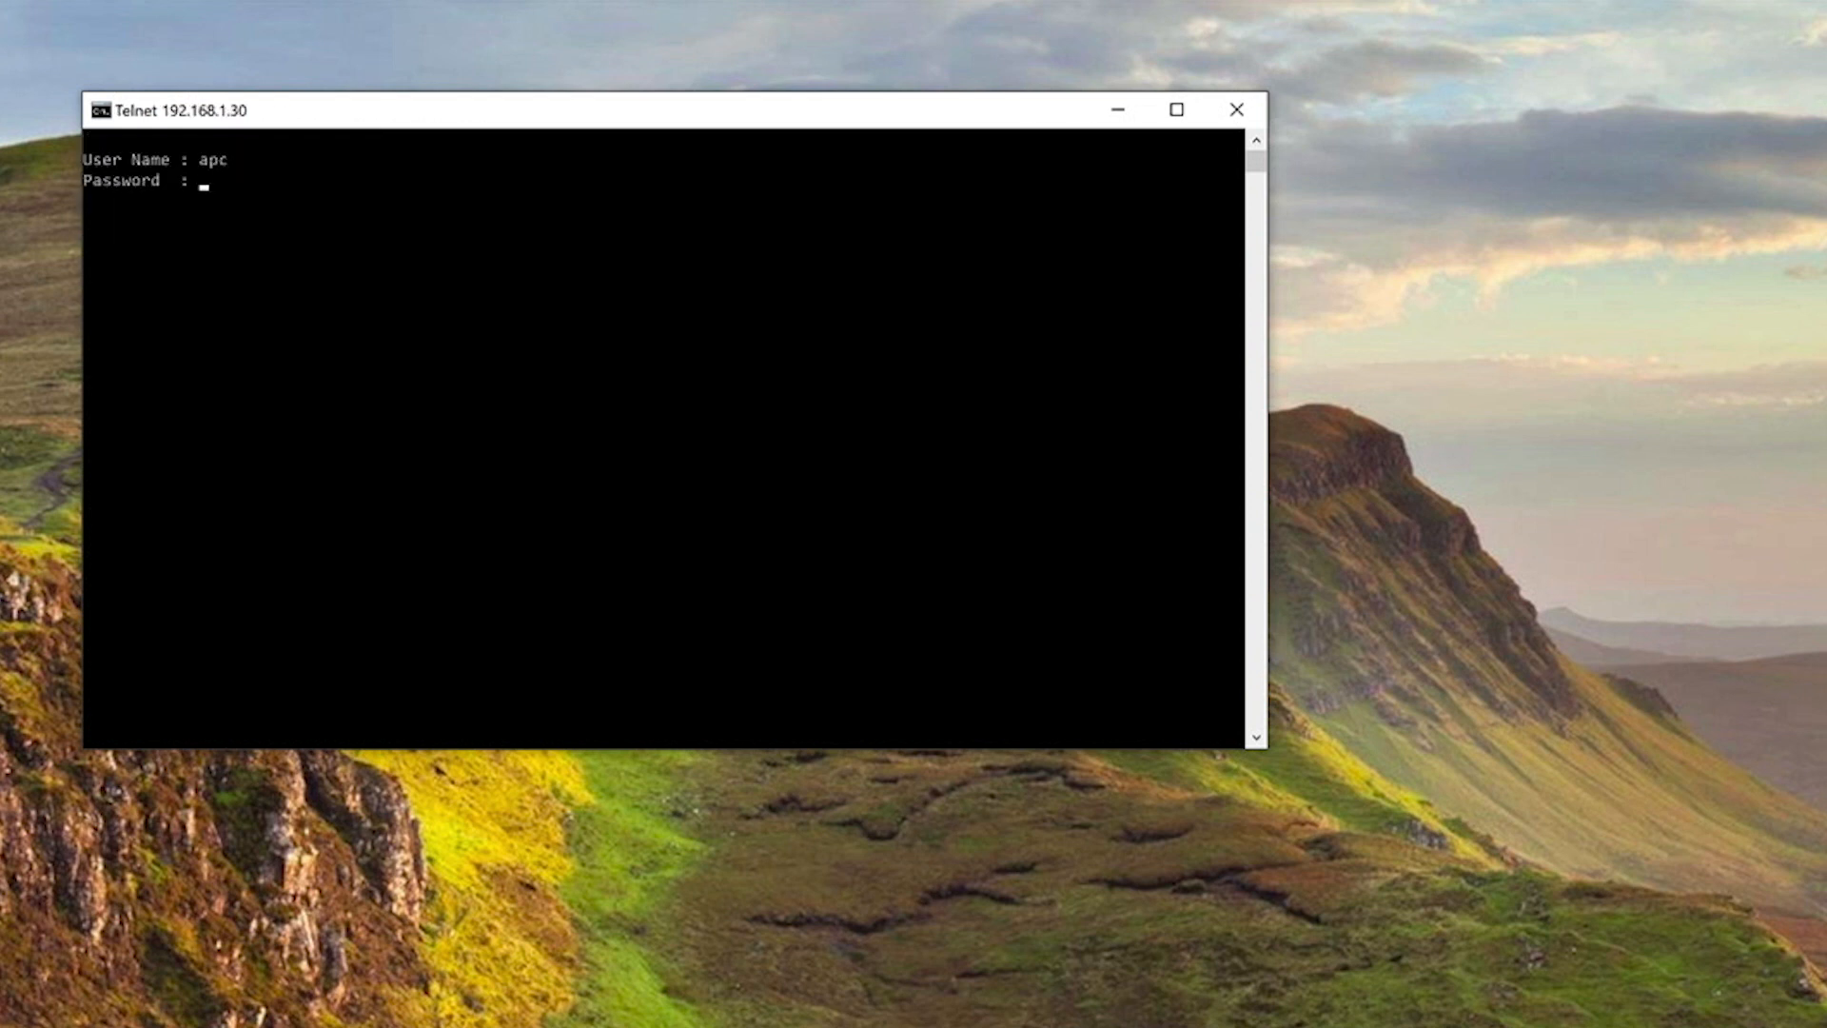
key(Return)
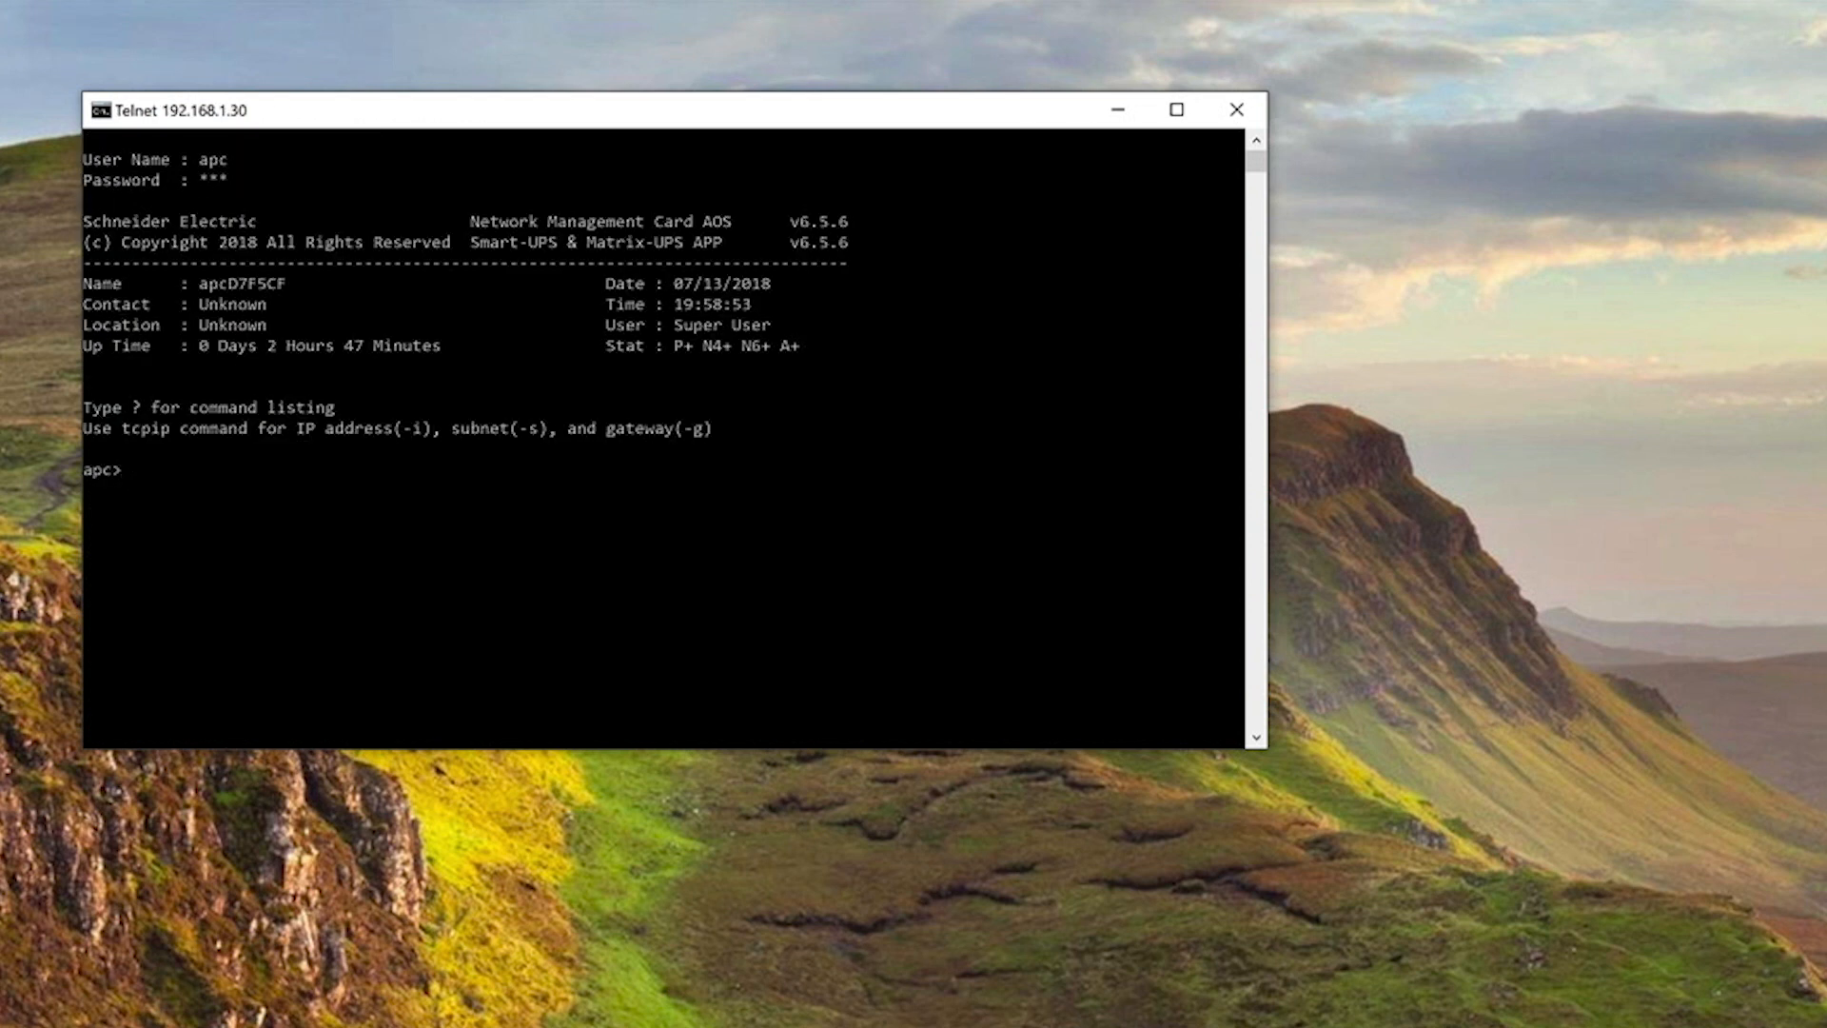
Enter tcpip -i 192.168.100.50 -s 255.255.255.0 -g 192.168.100.1 in the telnet session.
text(tcpip)
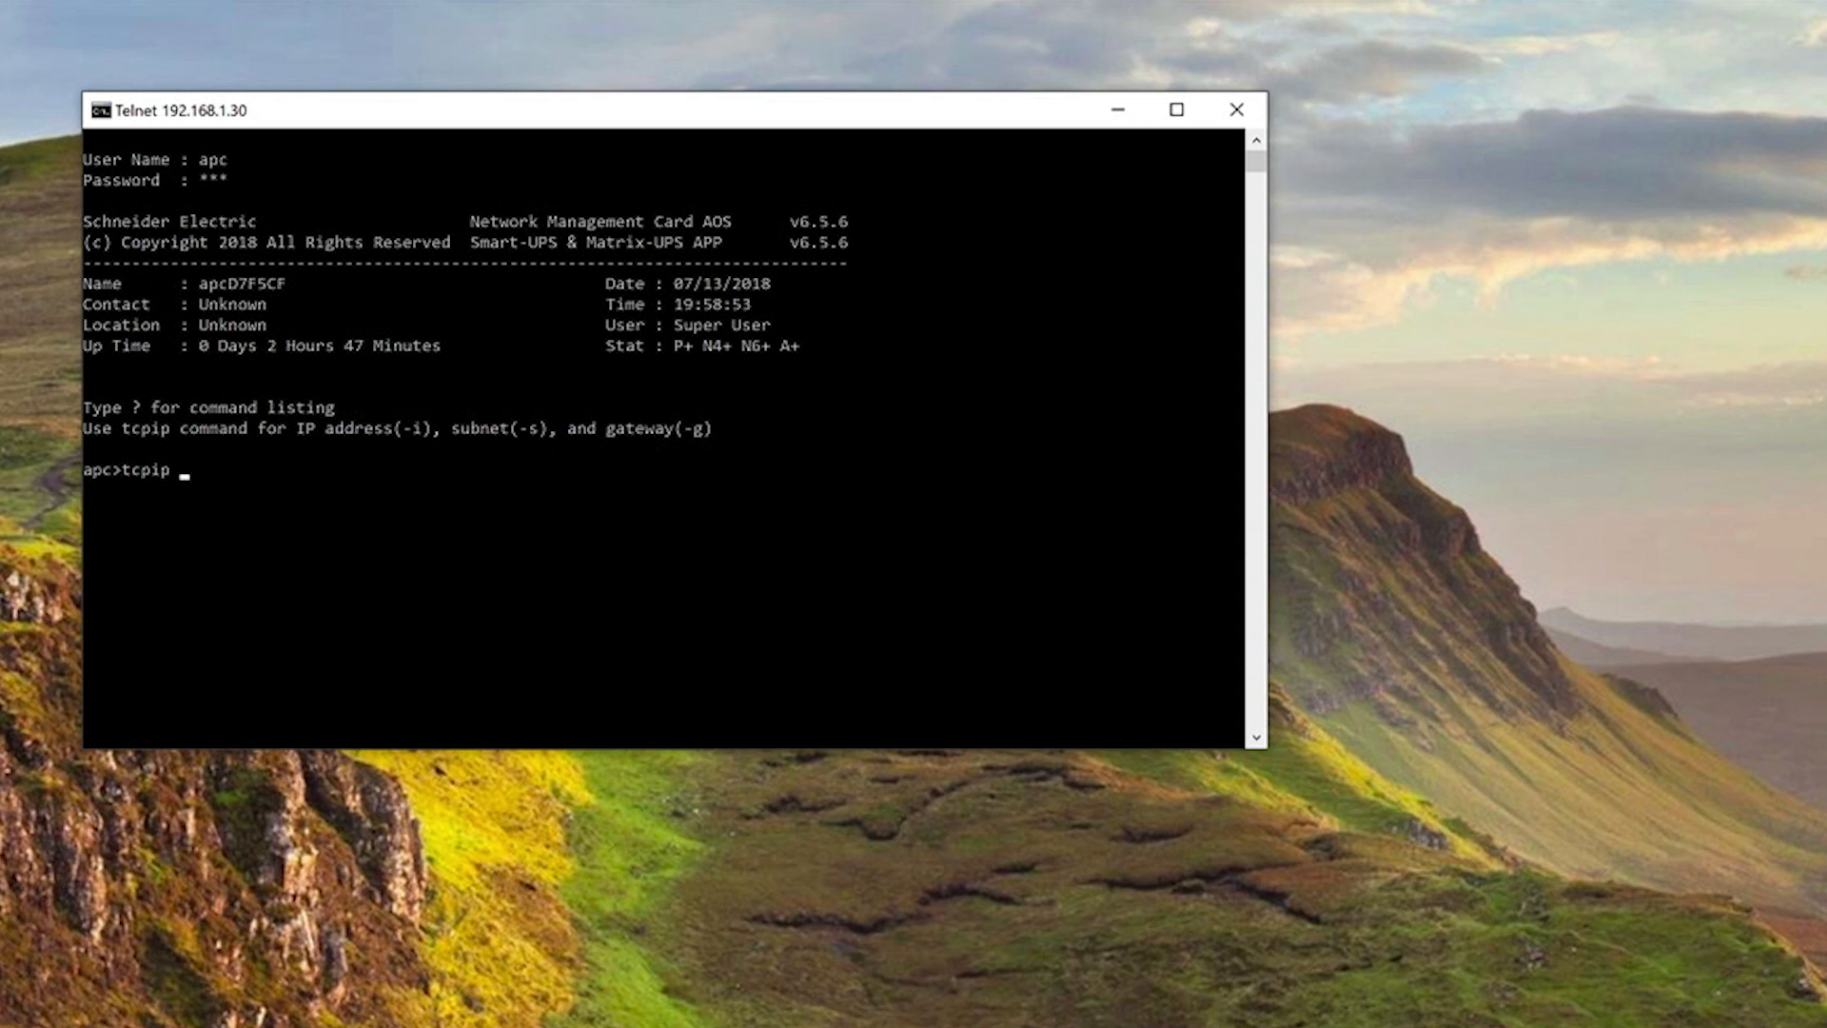
text(-i 192.168.)
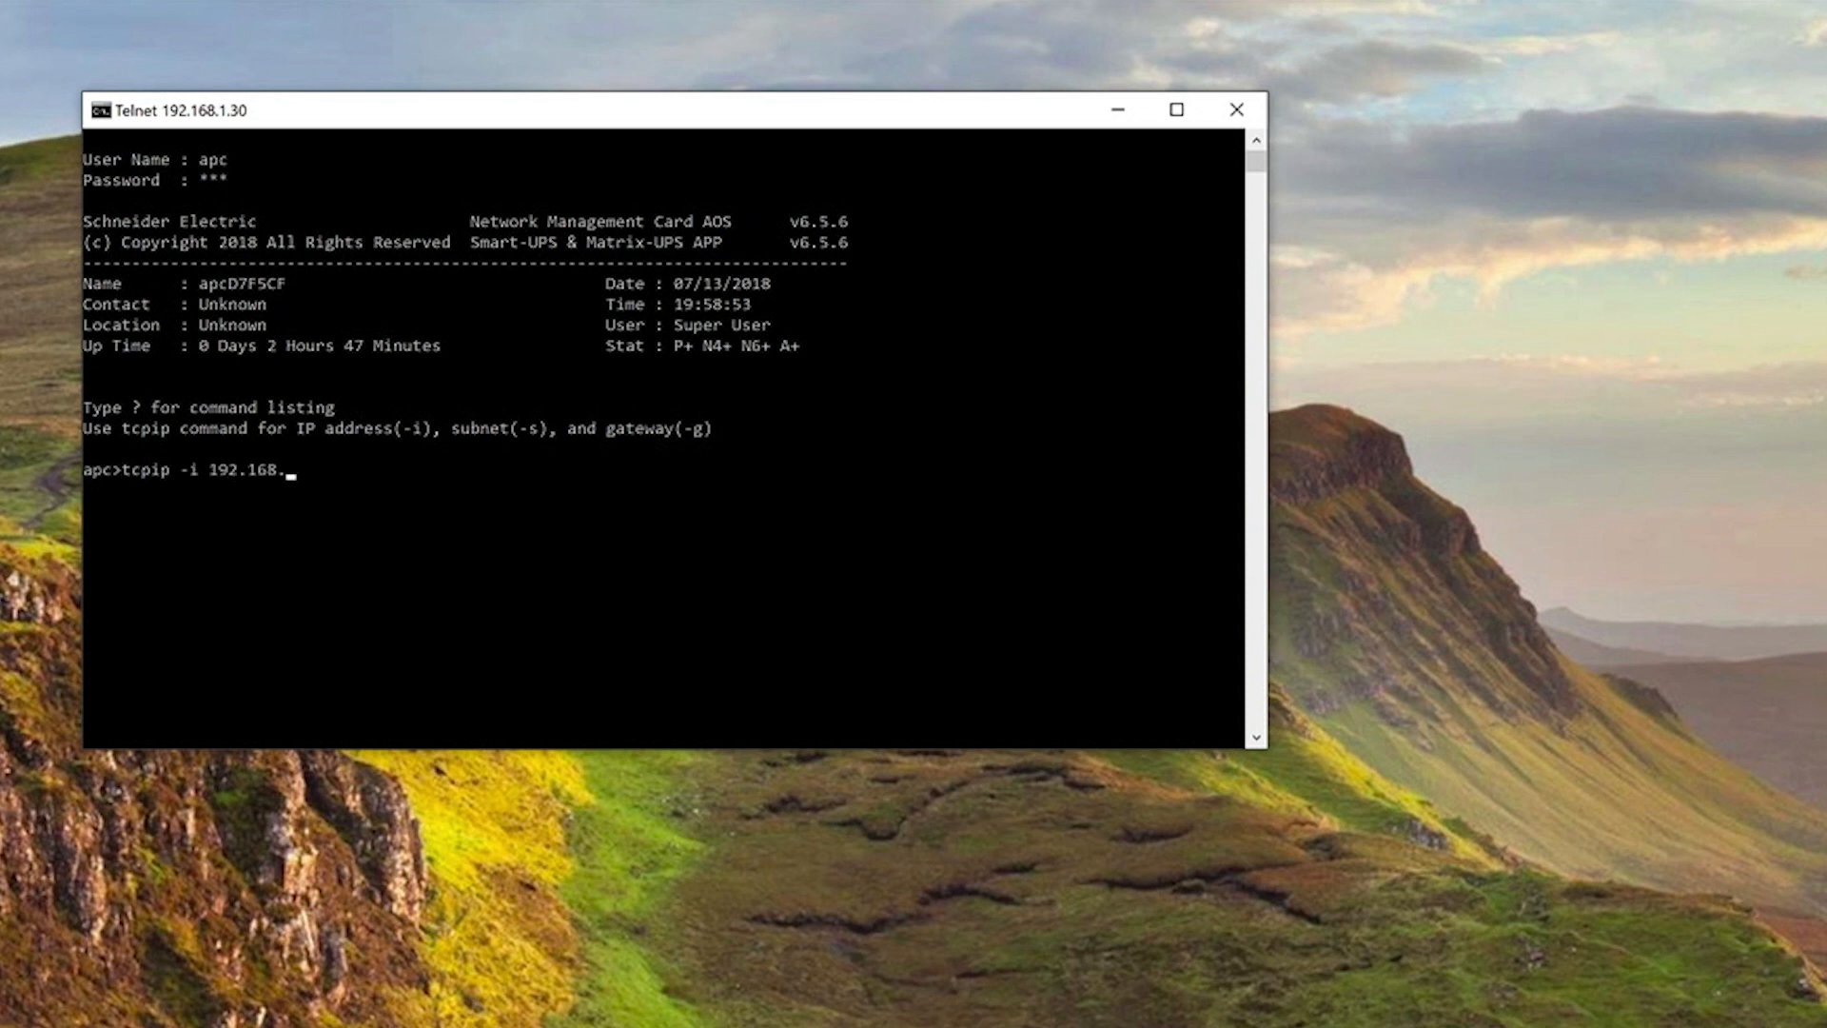
text(100.50)
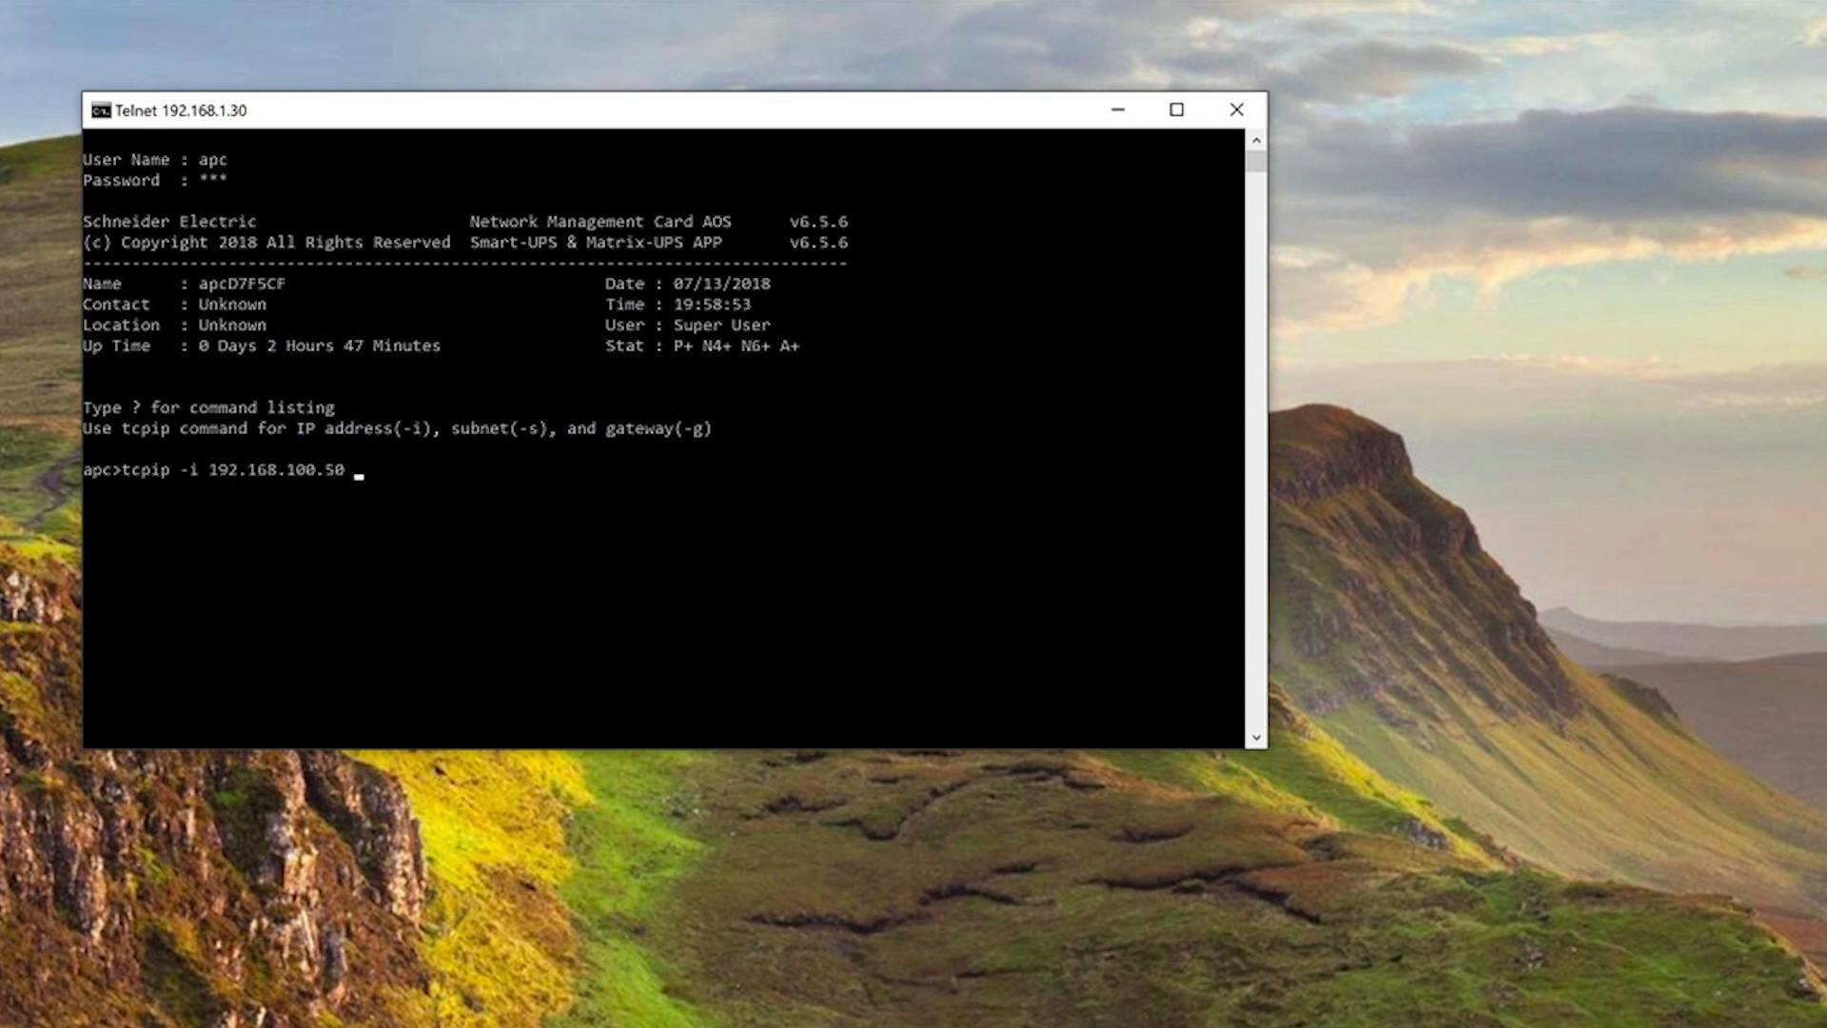
text(-s 255.255.255.0 -g)
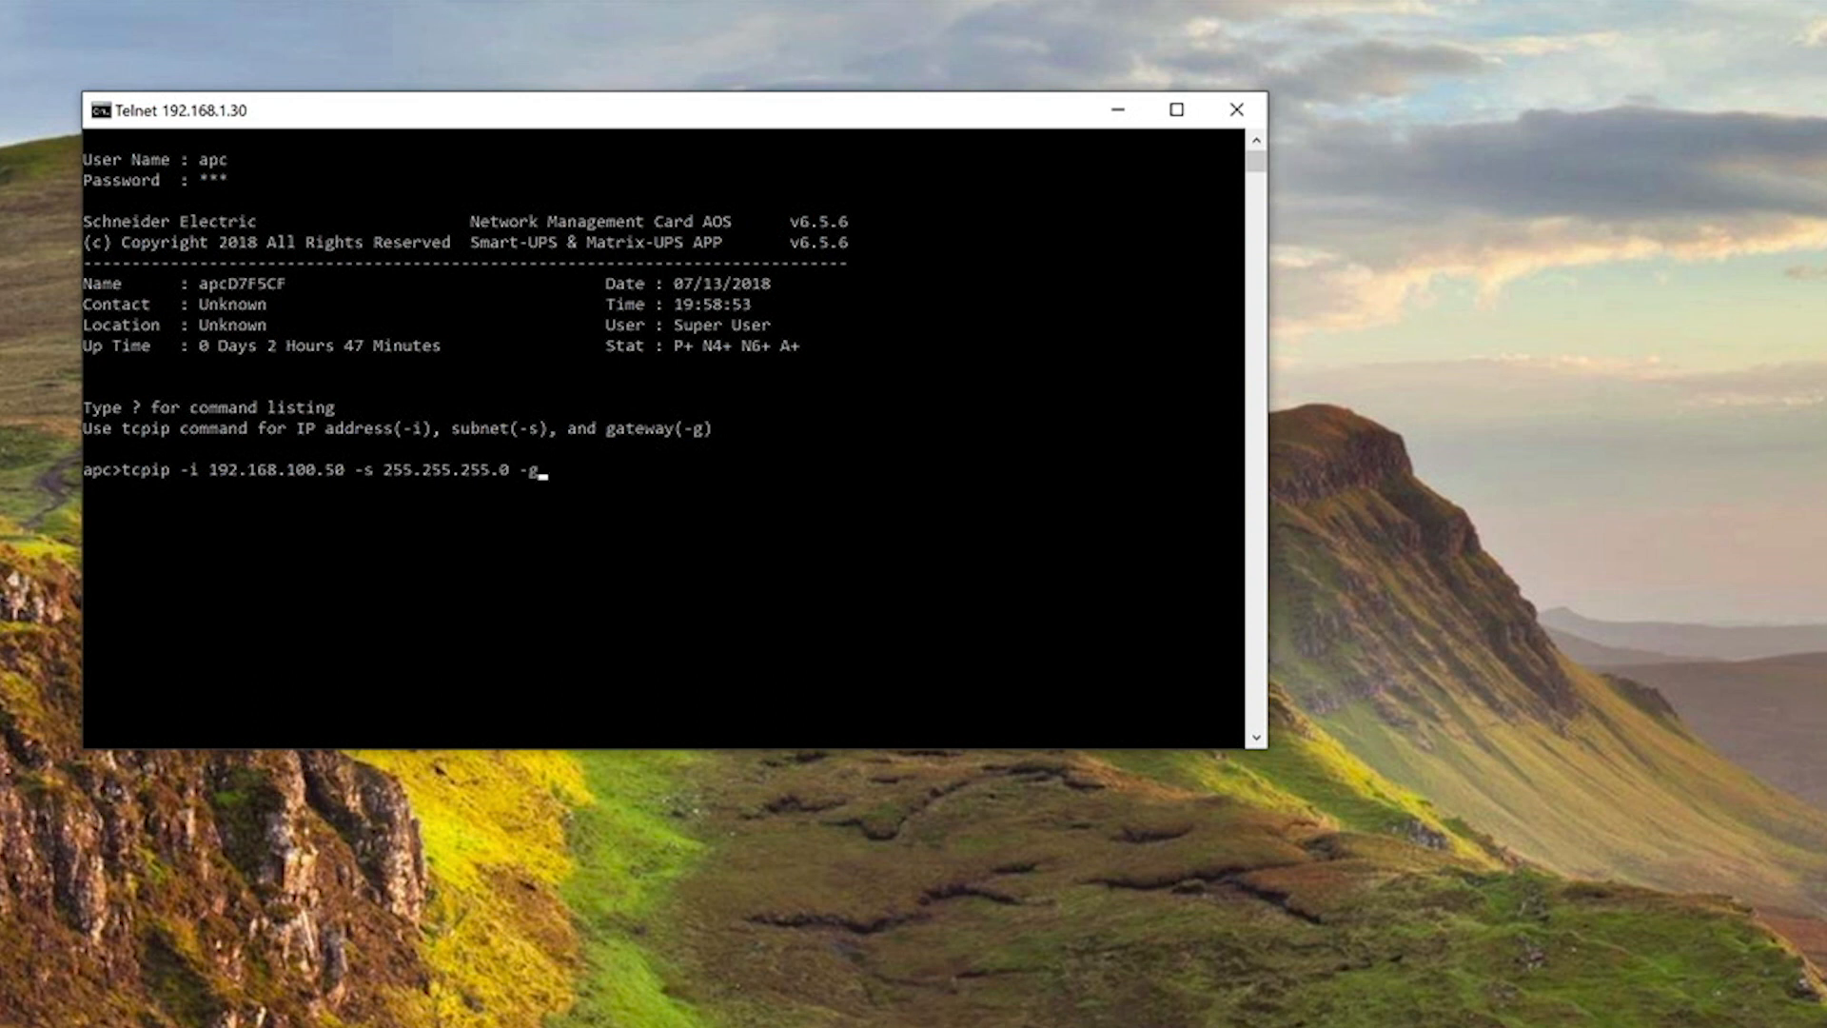
text(192.168.100.1)
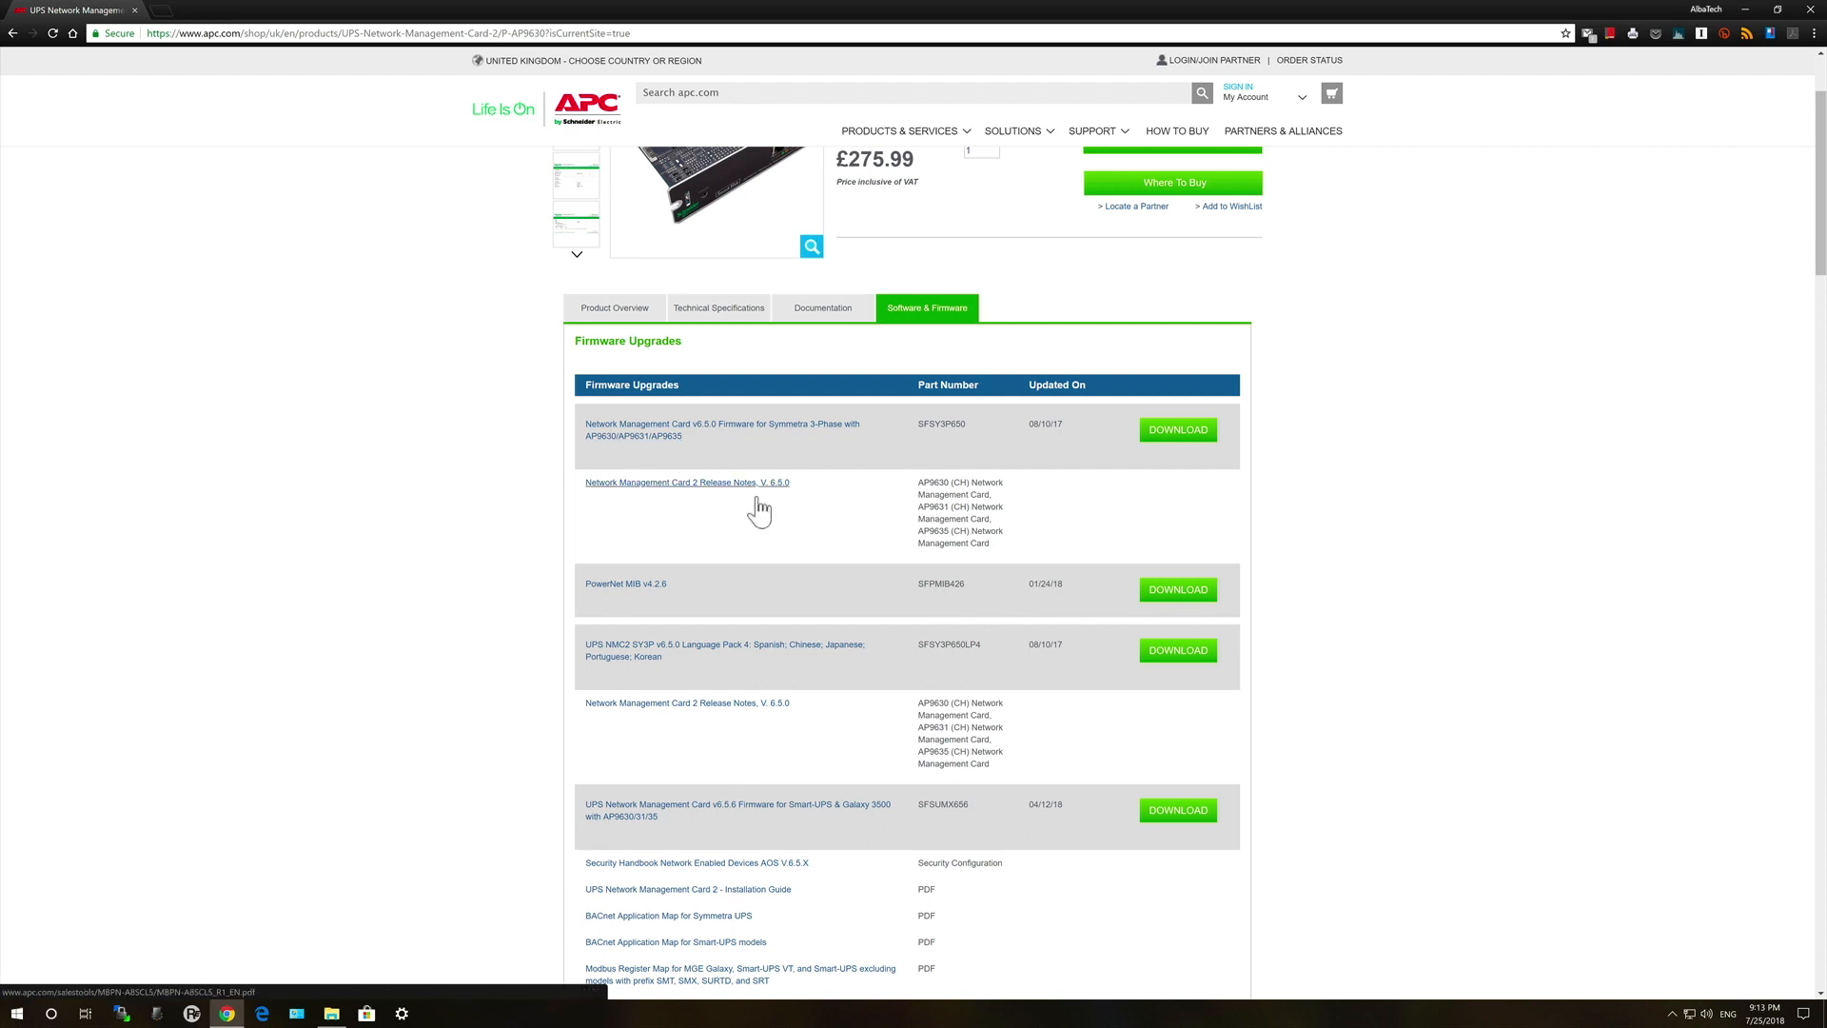
mouse_move(769, 809)
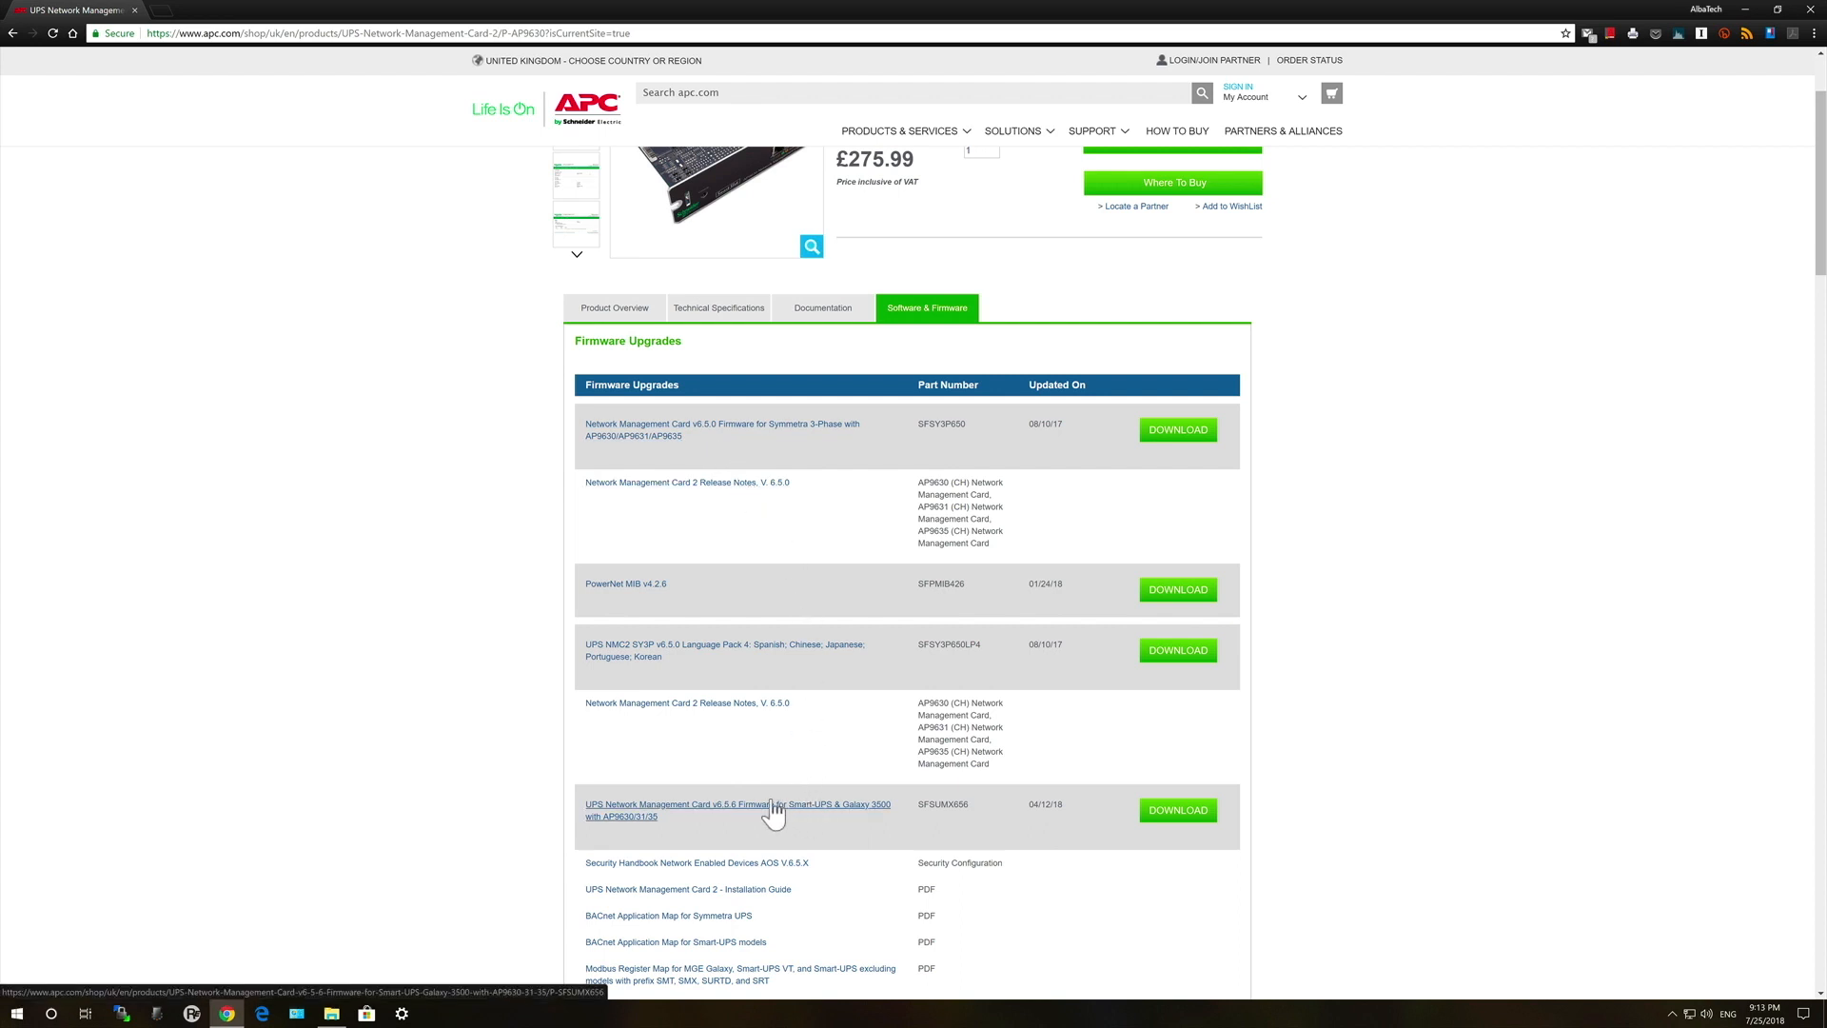
mouse_move(809, 816)
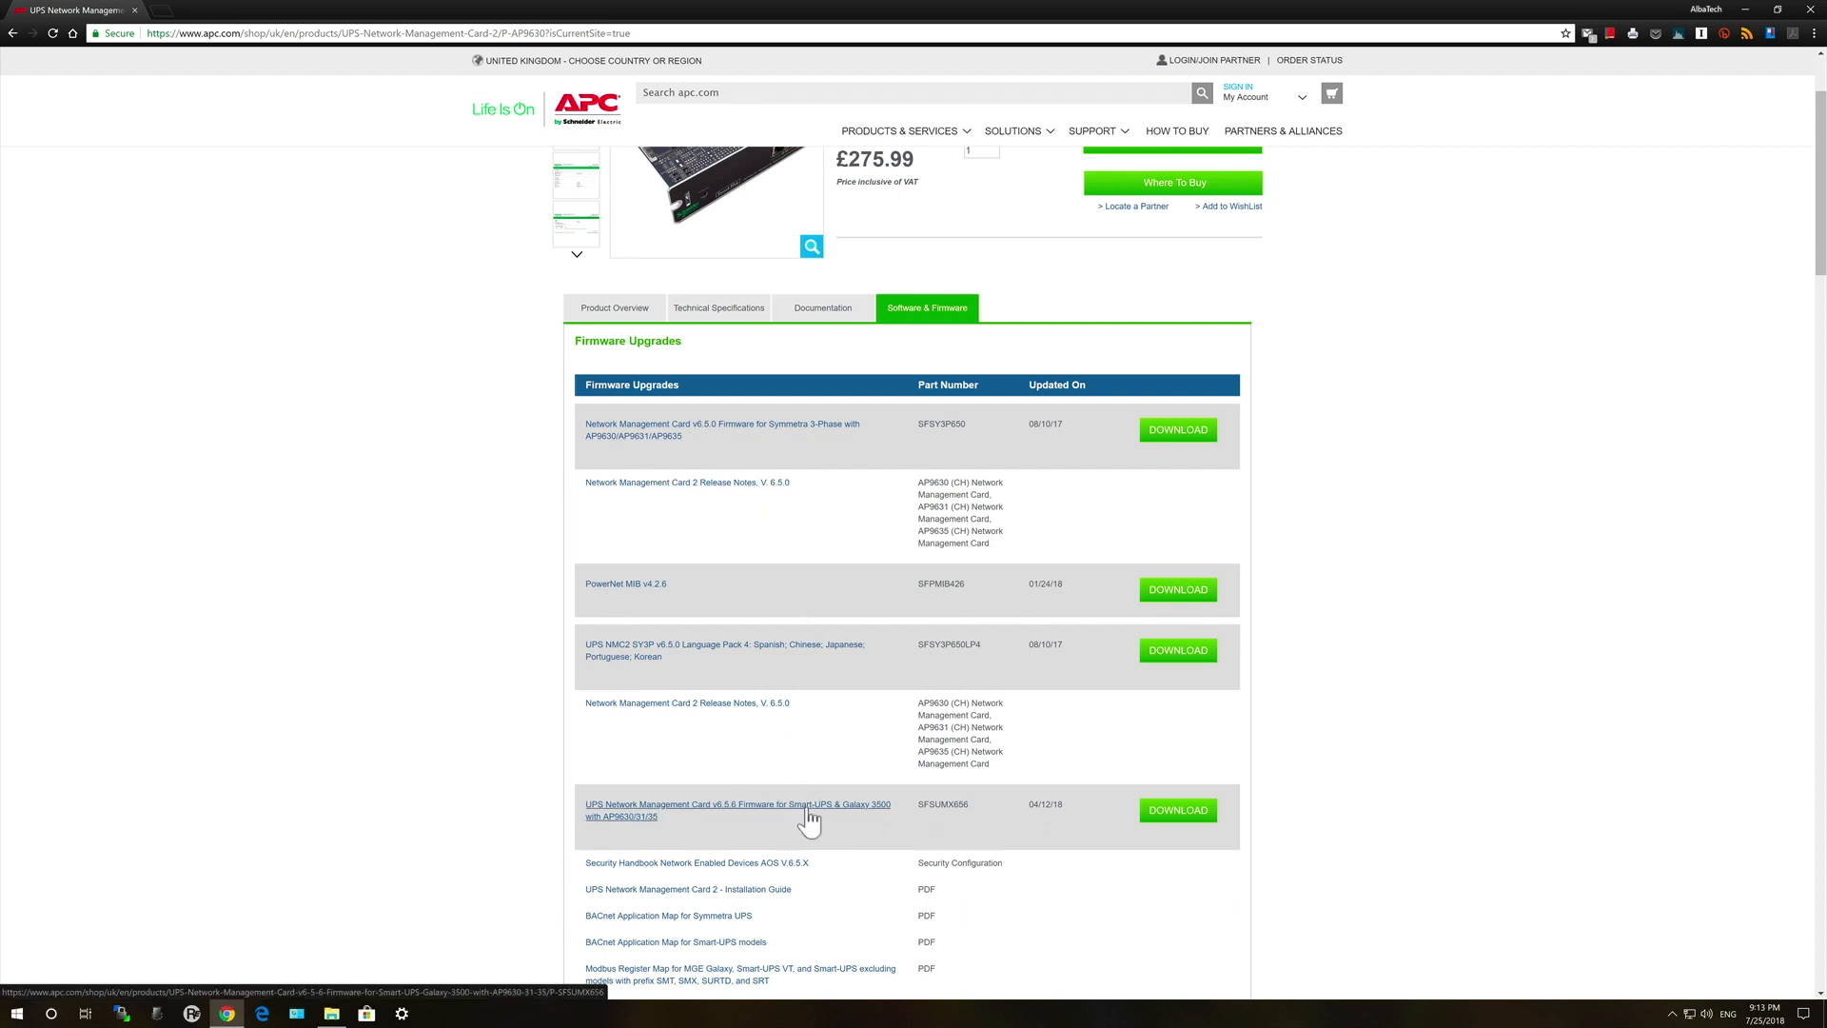
Open the UPS Network Management Card v6.5.6 Firmware for Smart-UPS download page.
click(1177, 810)
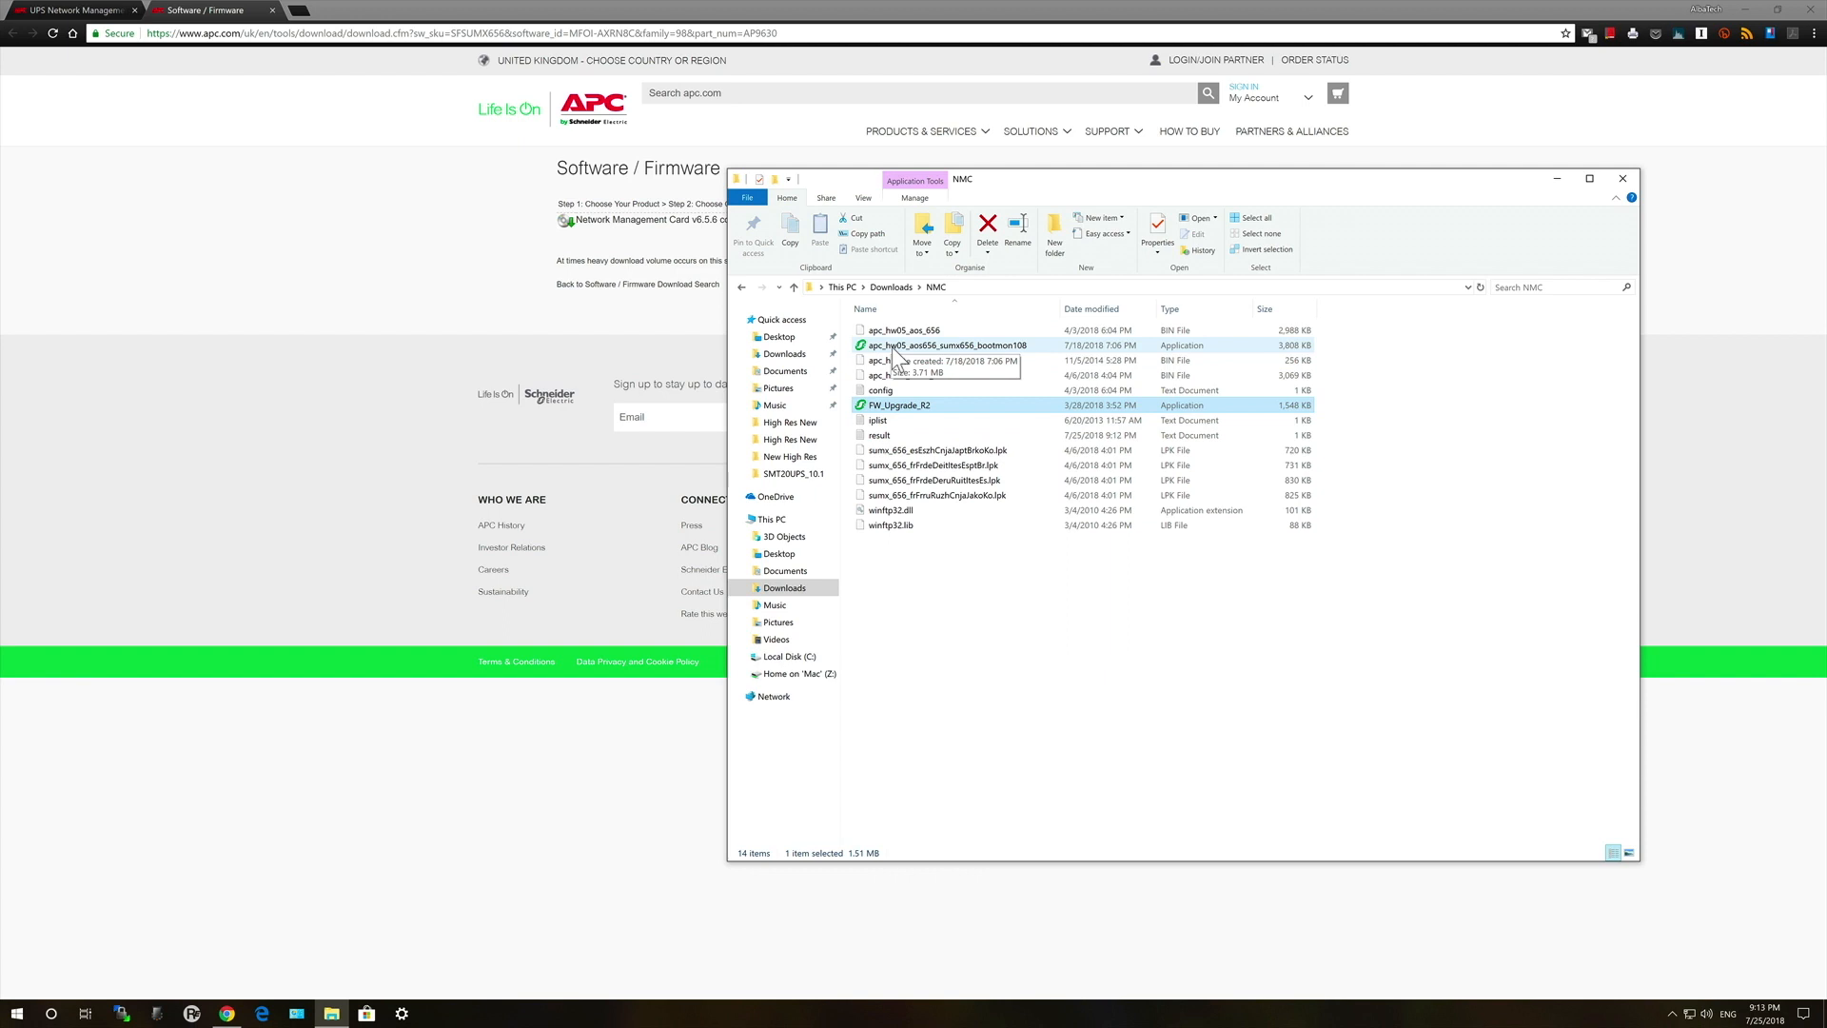
Select the aos656 sumx656 firmware file and launch FW_Upgrade_R2 from Downloads > NMC.
click(946, 345)
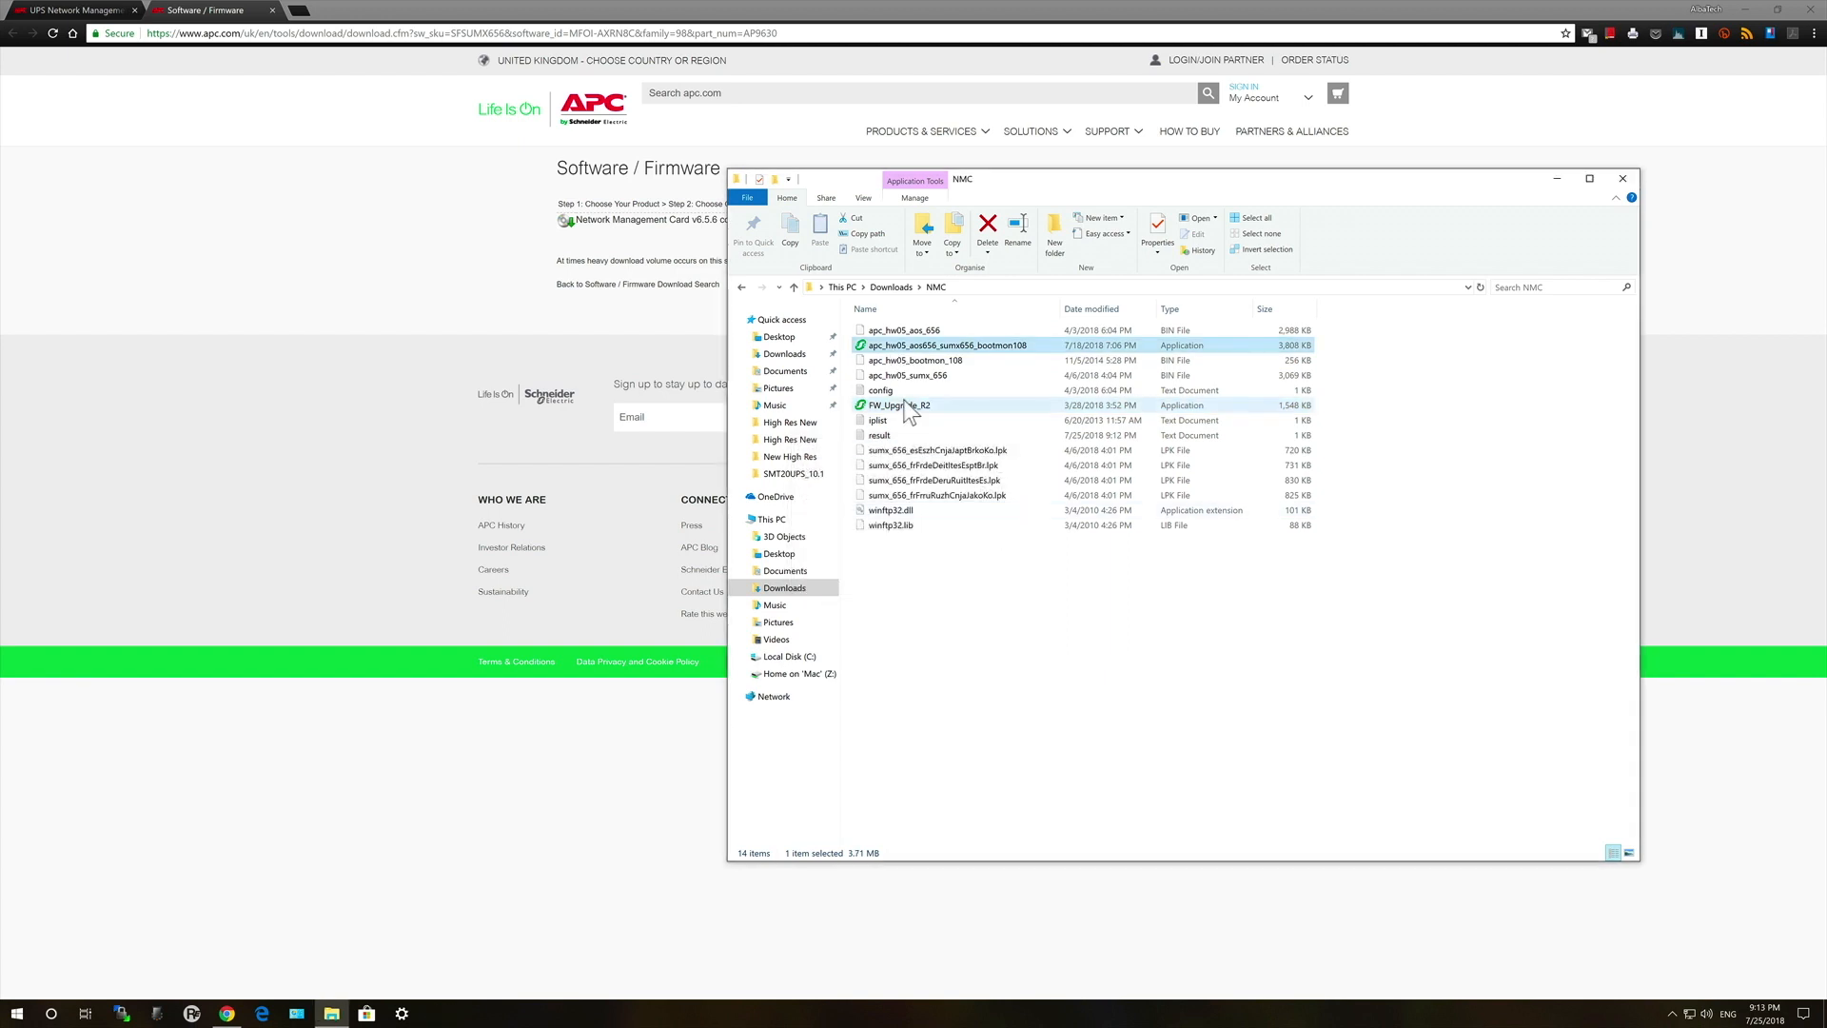
double_click(900, 405)
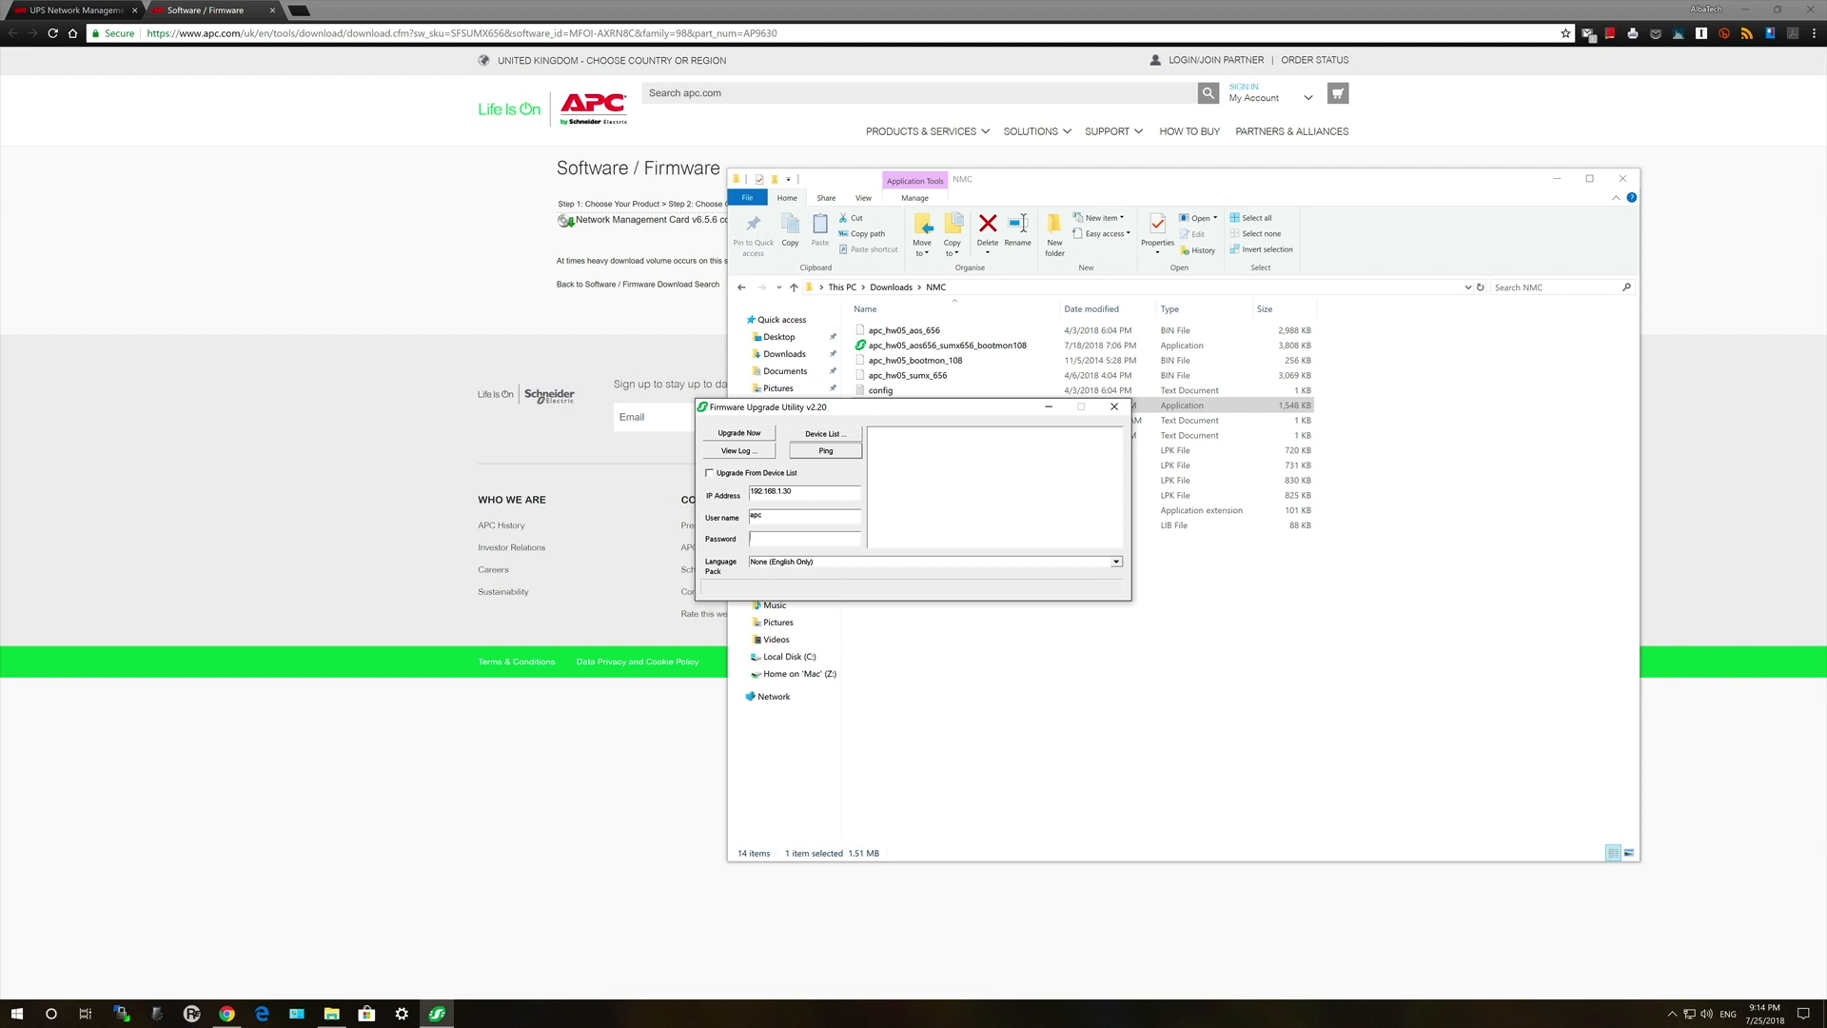
click(825, 450)
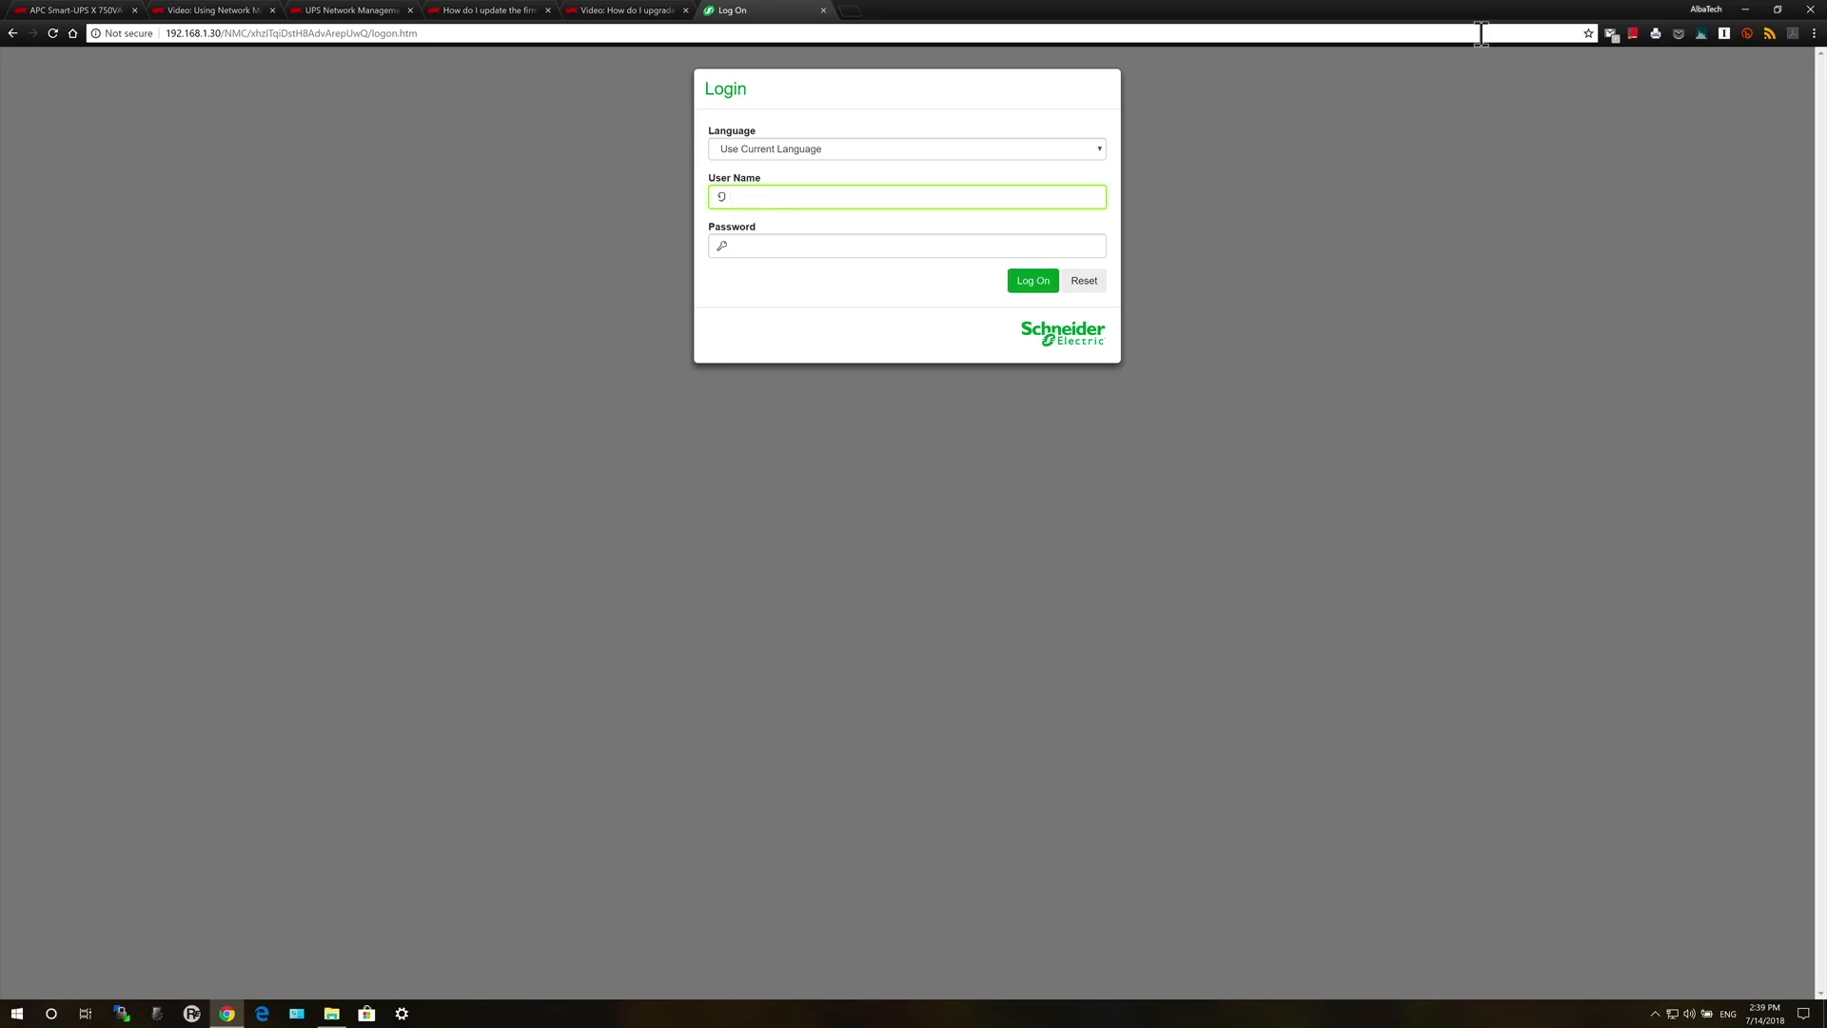
Log on to the card and open Status > UPS for battery and input/output readings.
click(1030, 281)
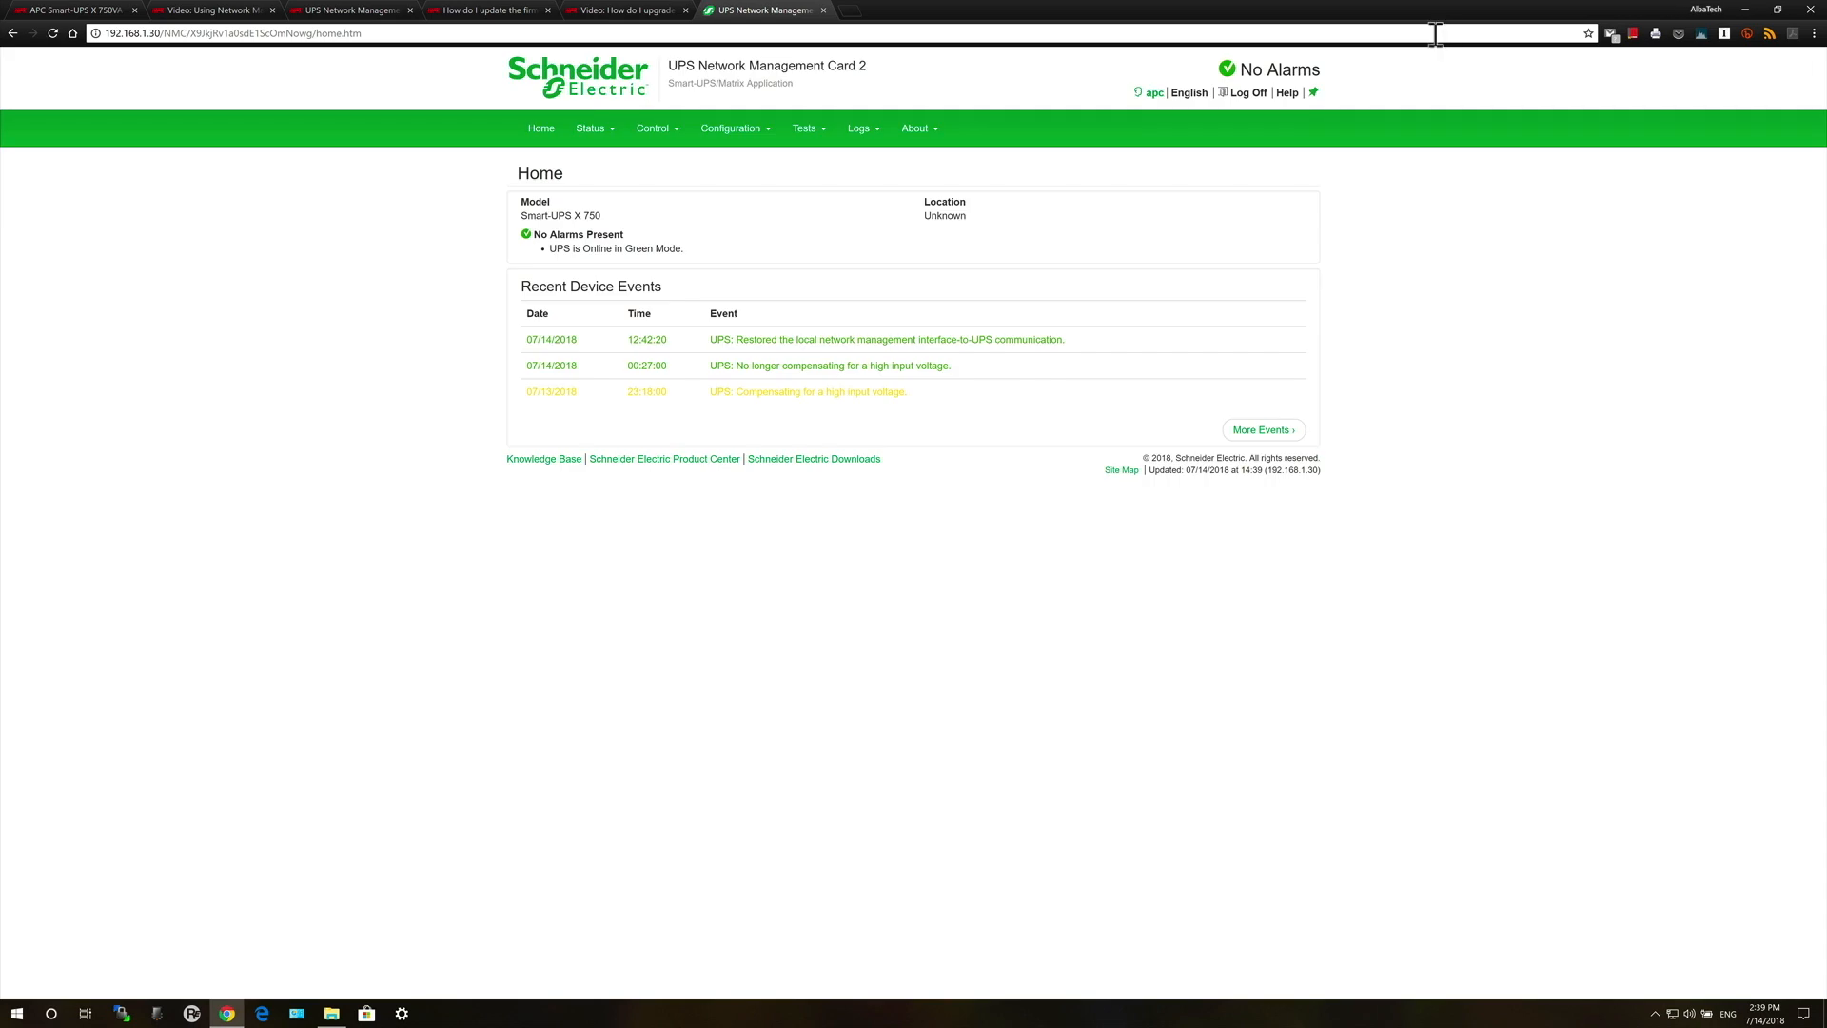
mouse_move(726, 92)
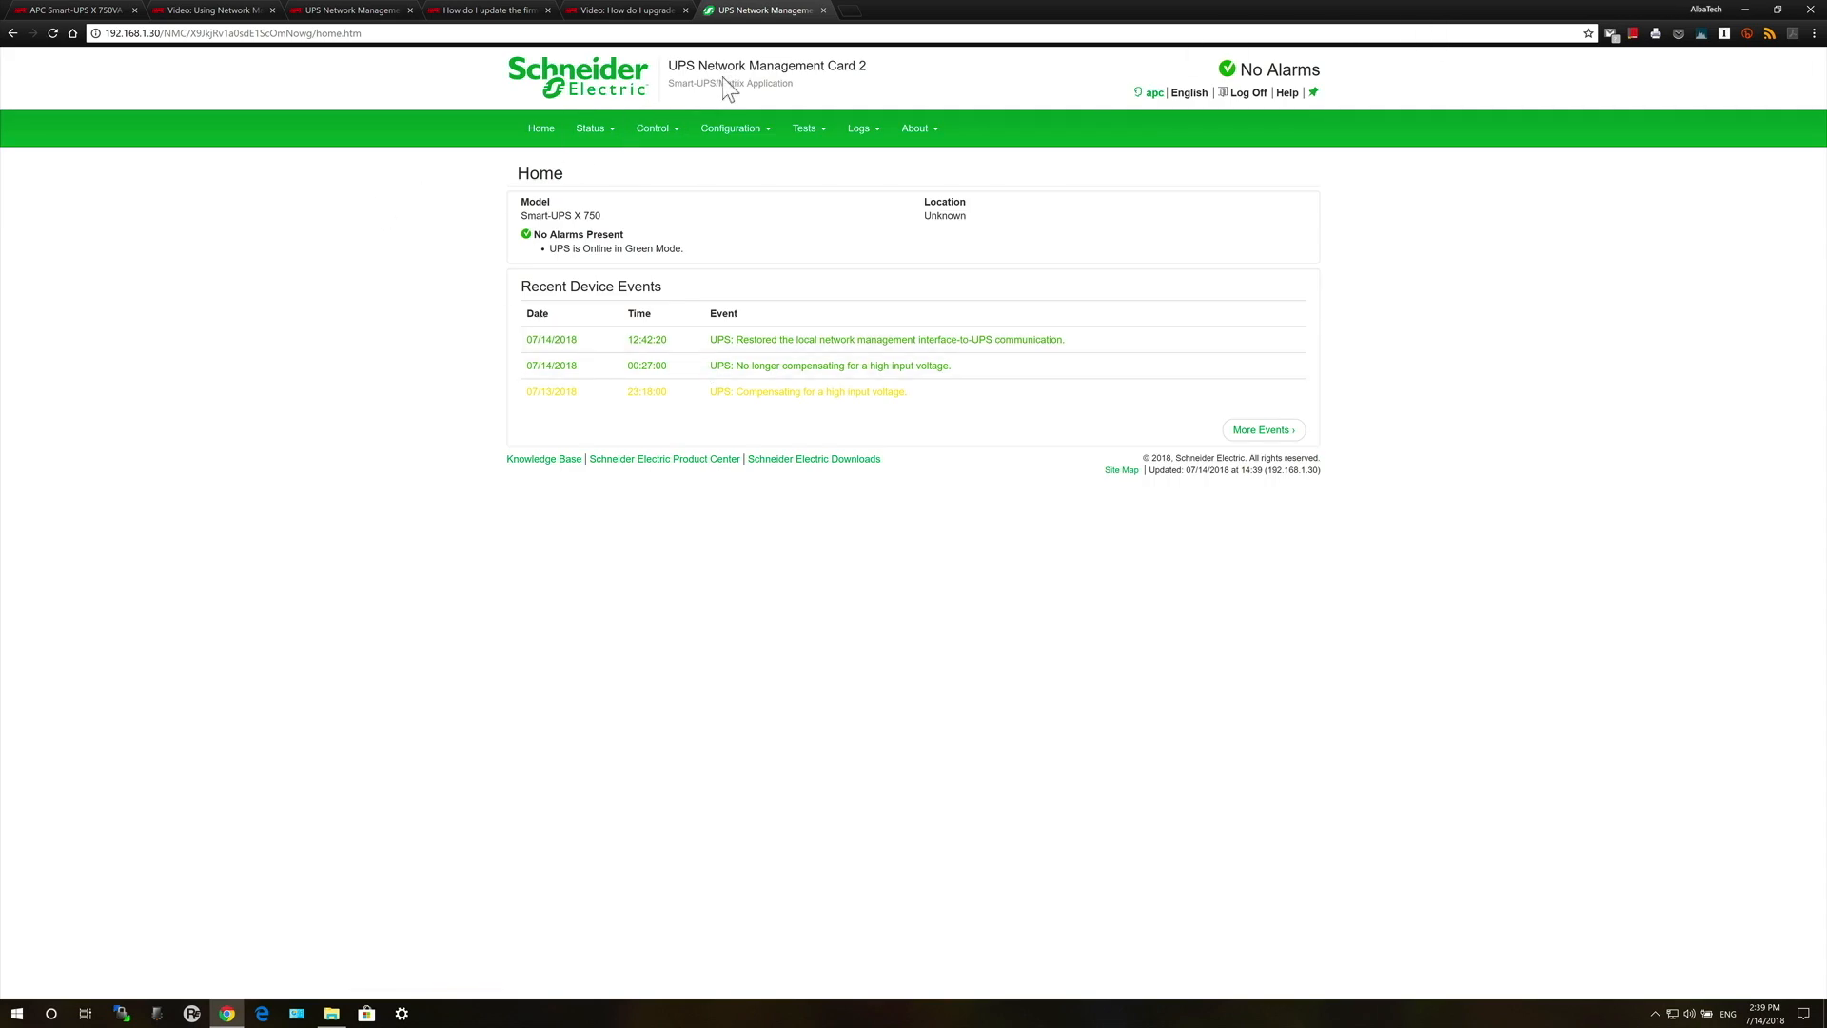
mouse_move(554, 224)
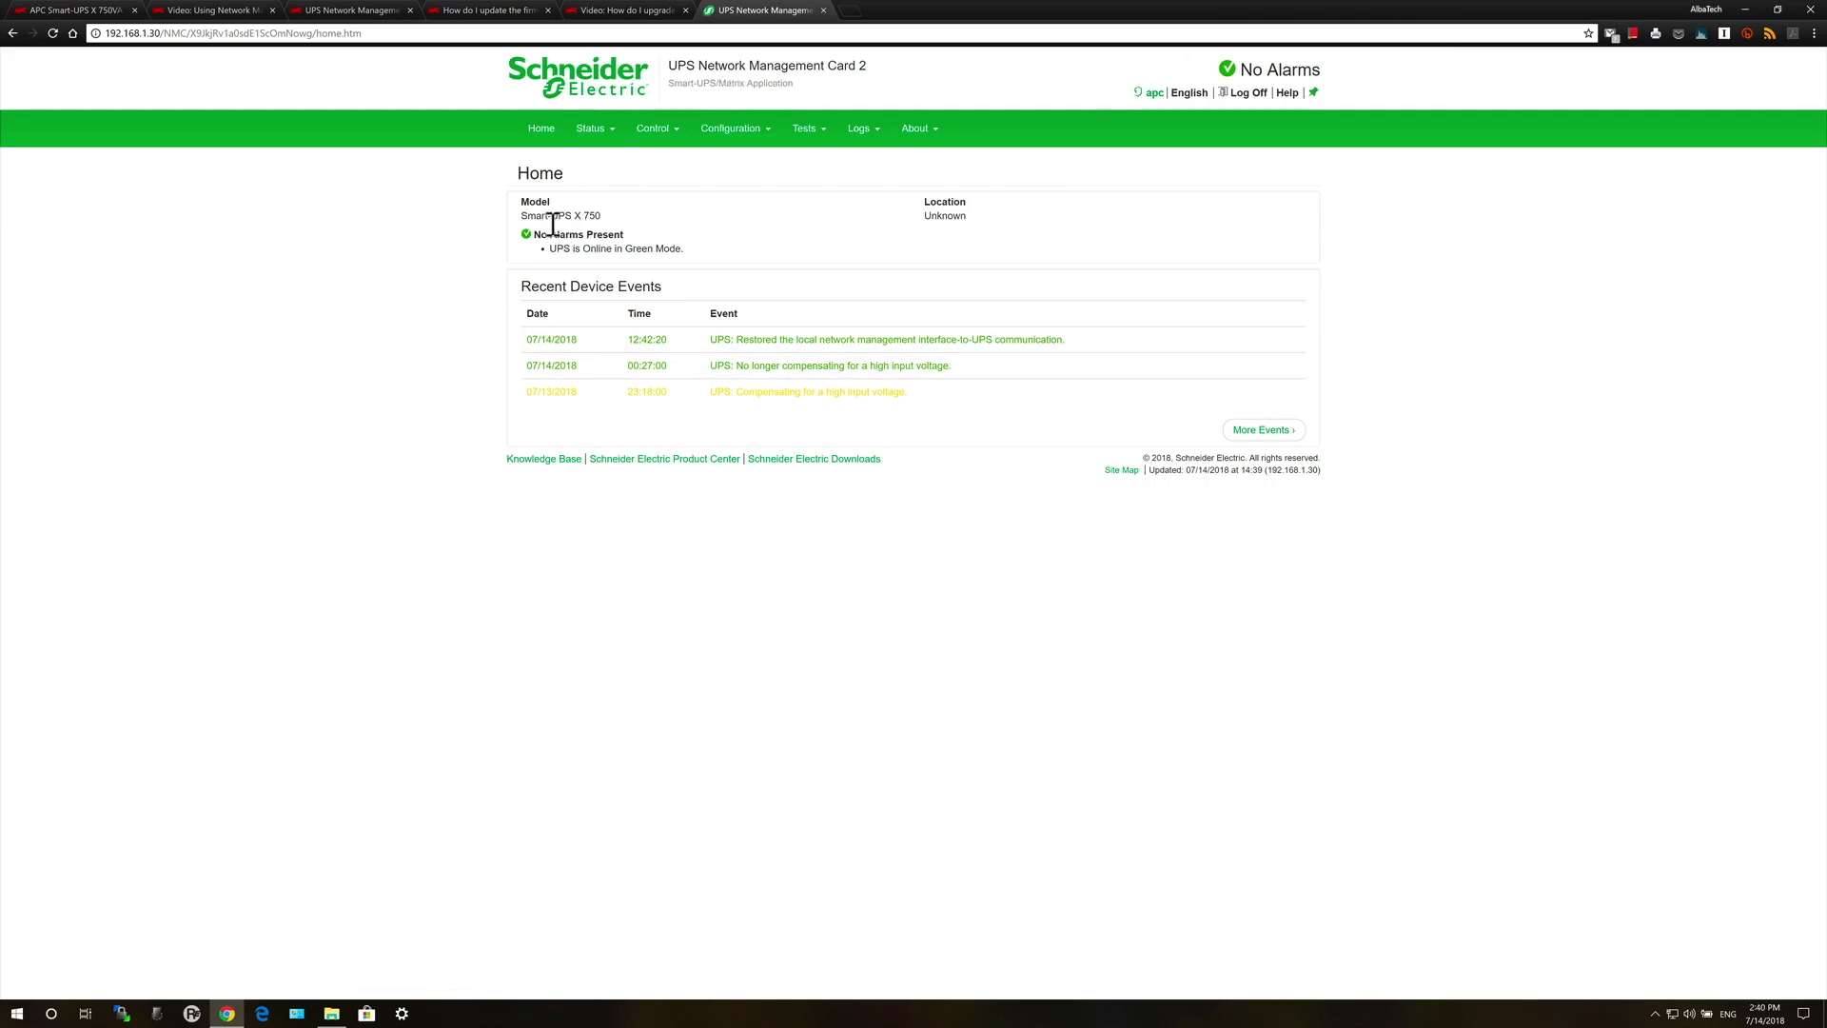
mouse_move(540, 128)
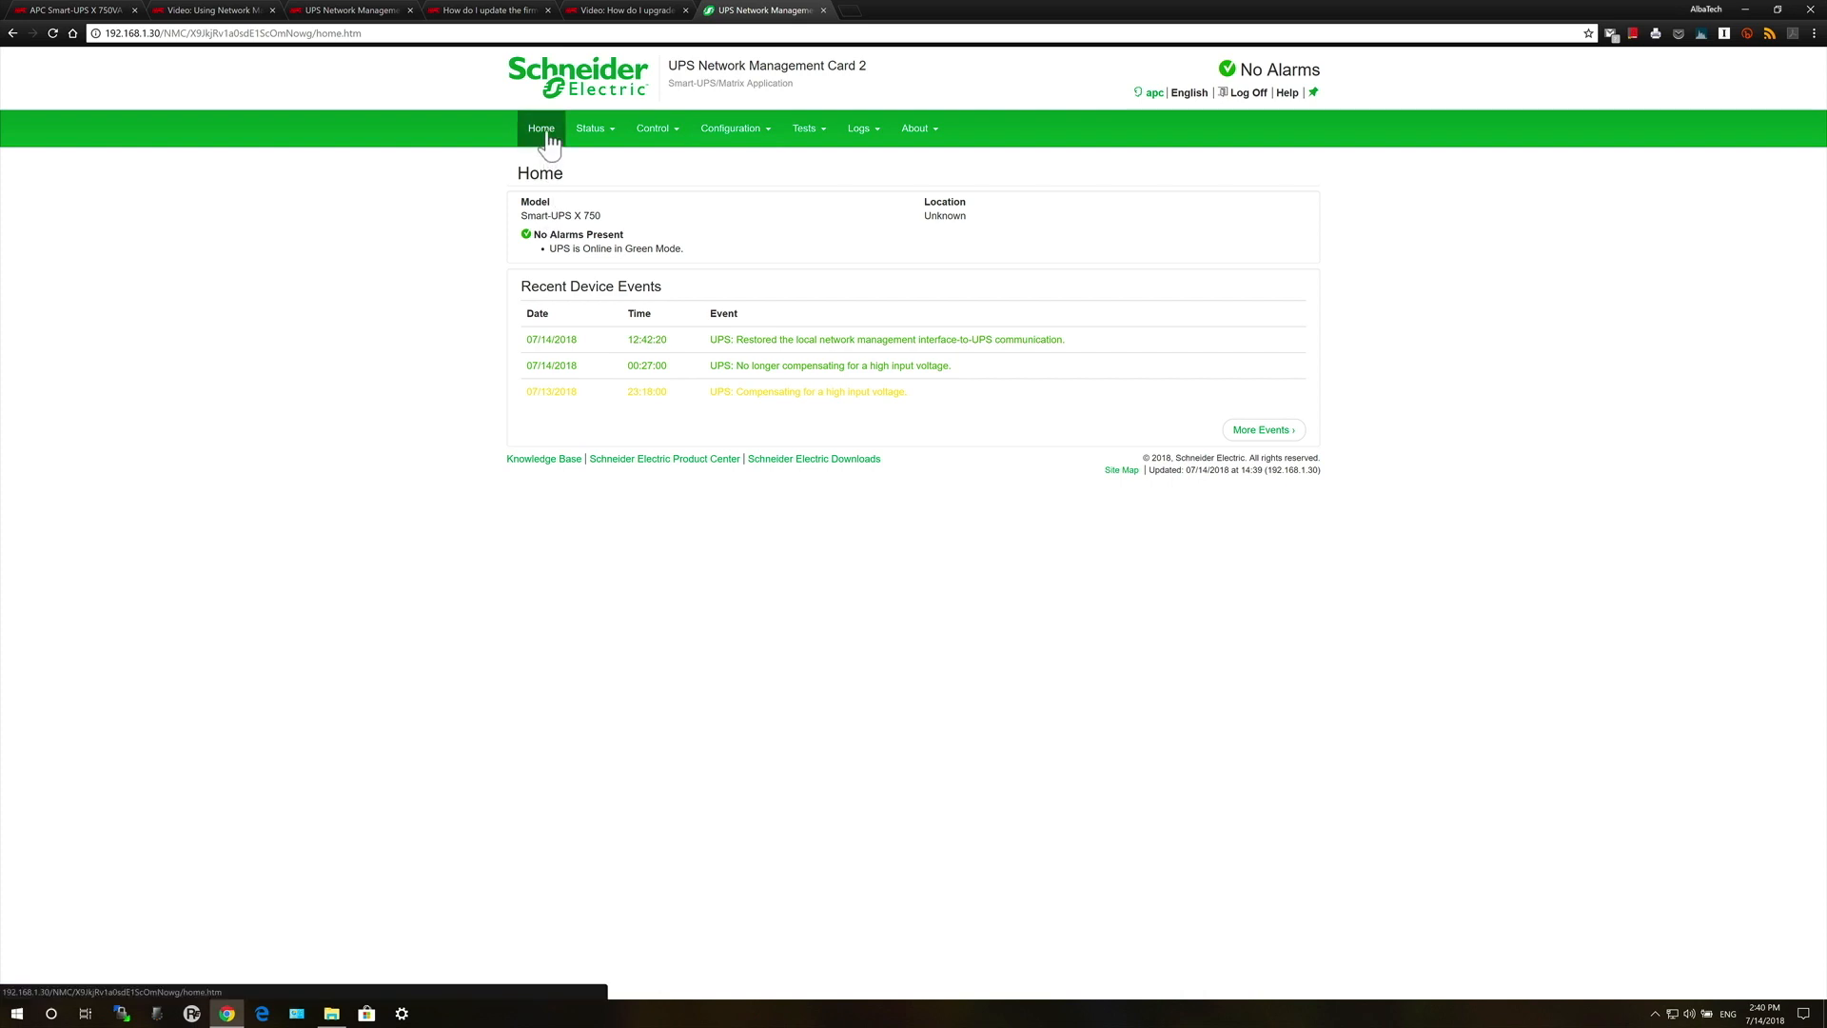
click(593, 128)
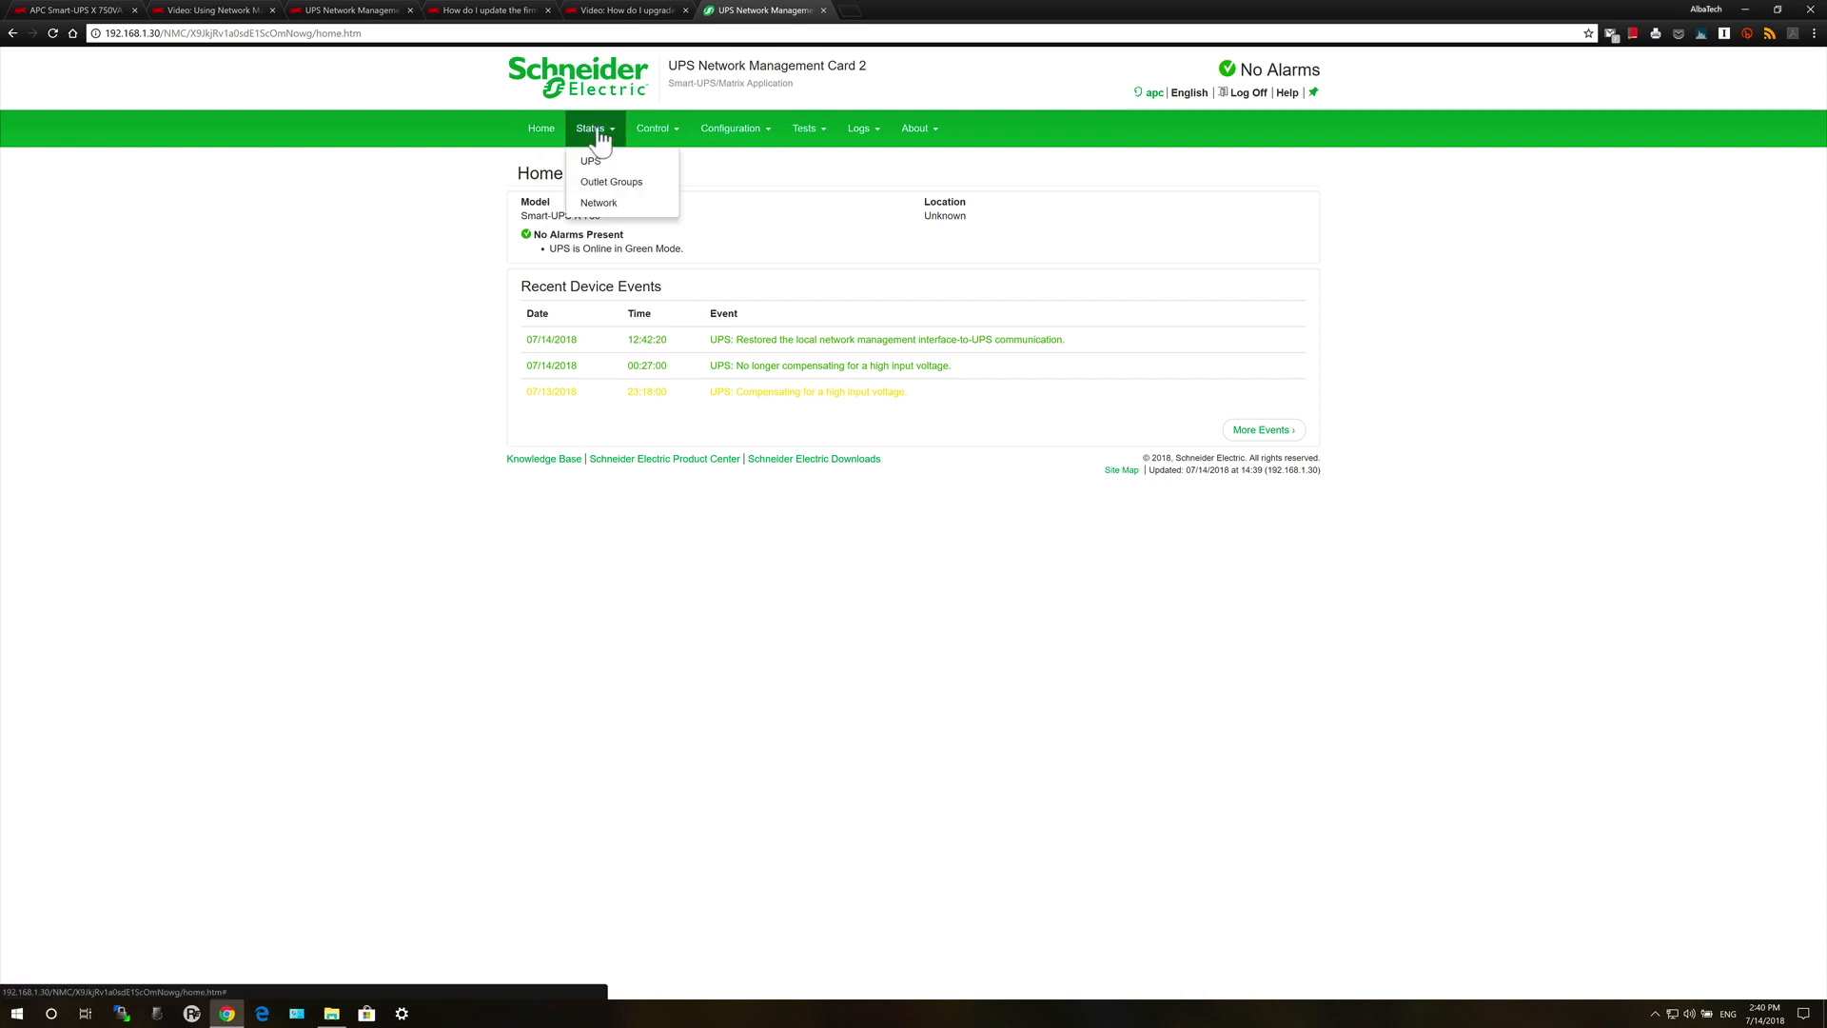
click(591, 161)
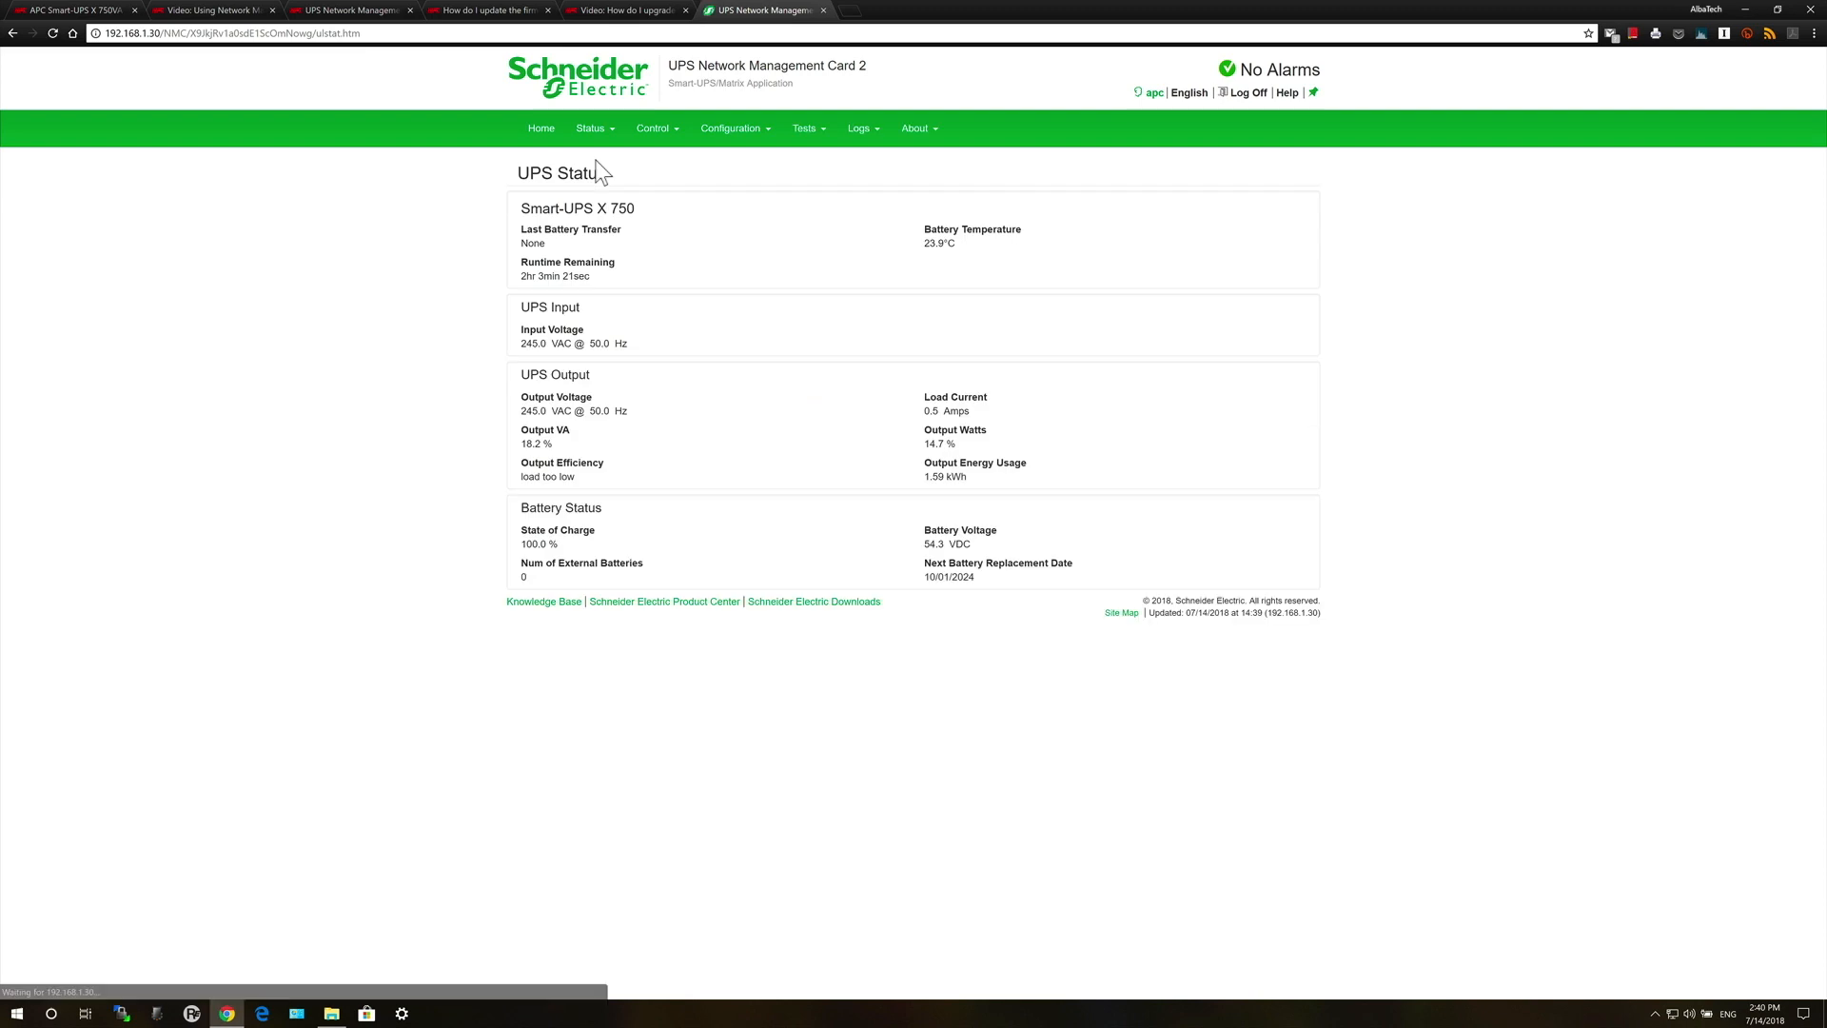
mouse_move(627, 322)
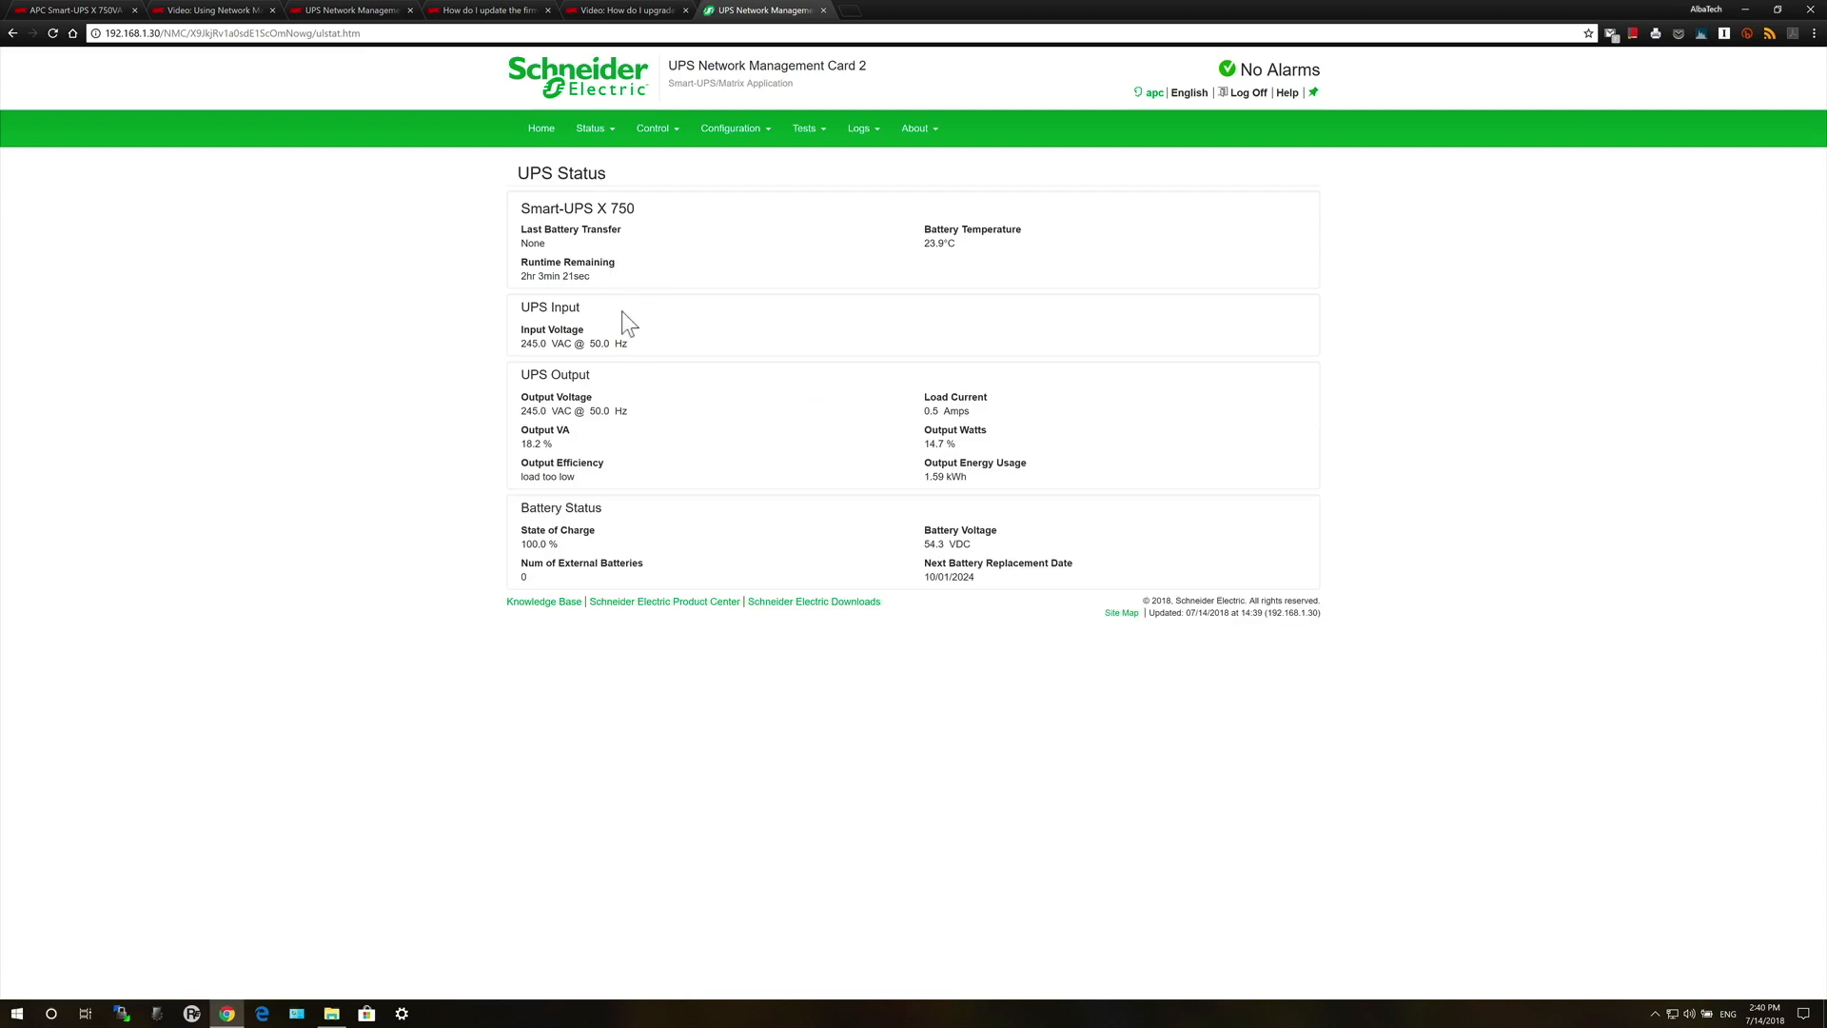